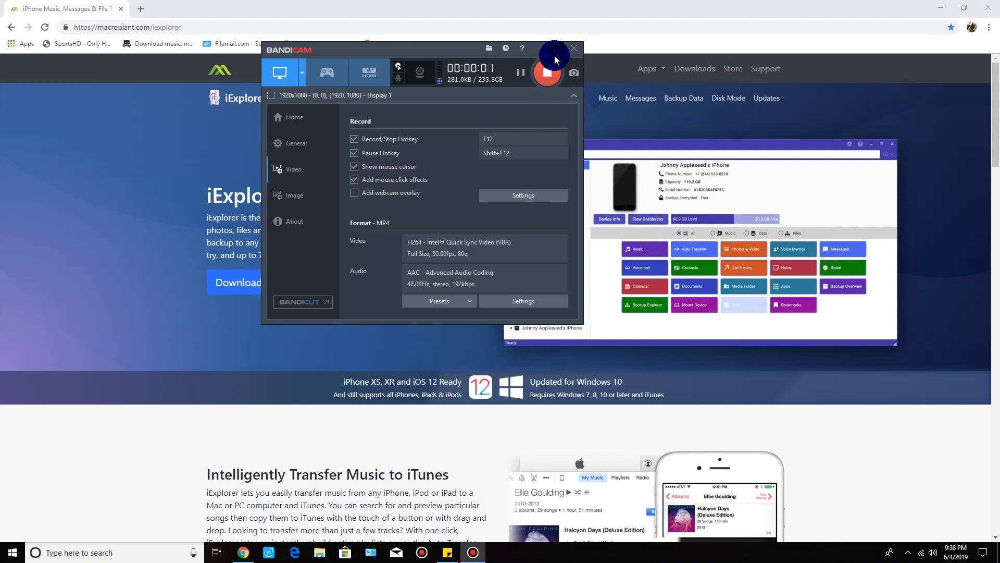
Dismiss the Bandicam recorder panel and browse the iExplorer product page on macroplant.com.
left_click(572, 49)
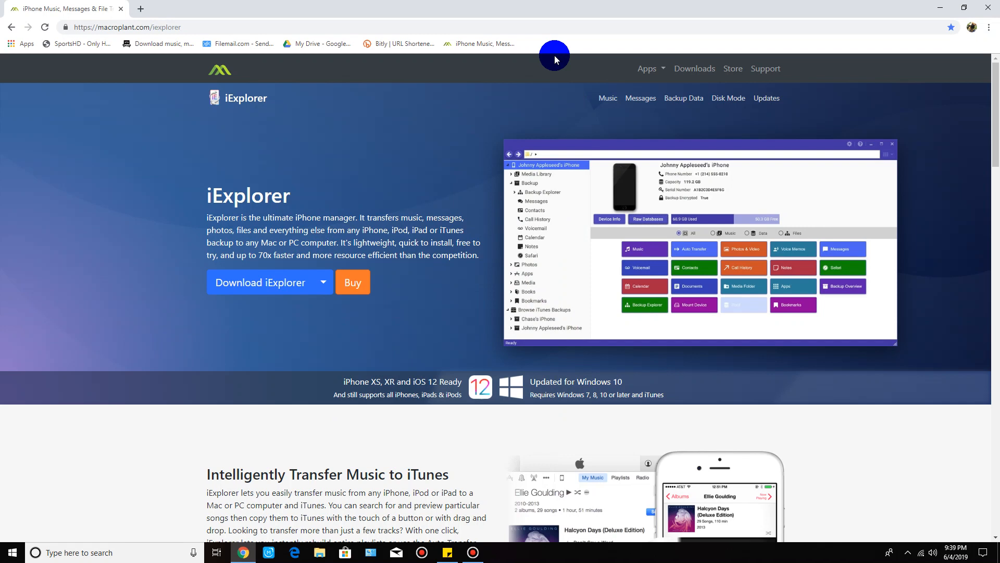
mouse_move(995, 87)
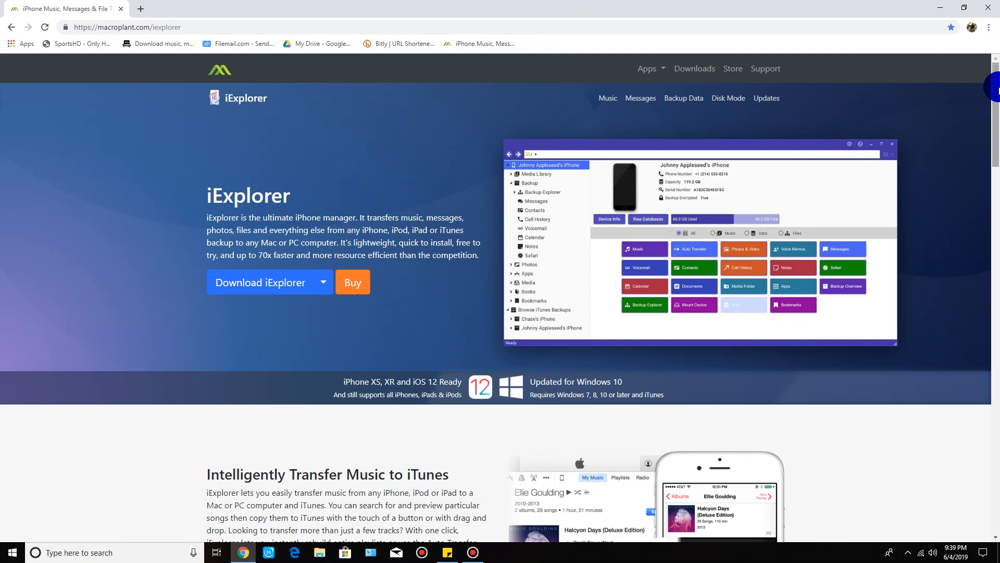
scroll("down", 3)
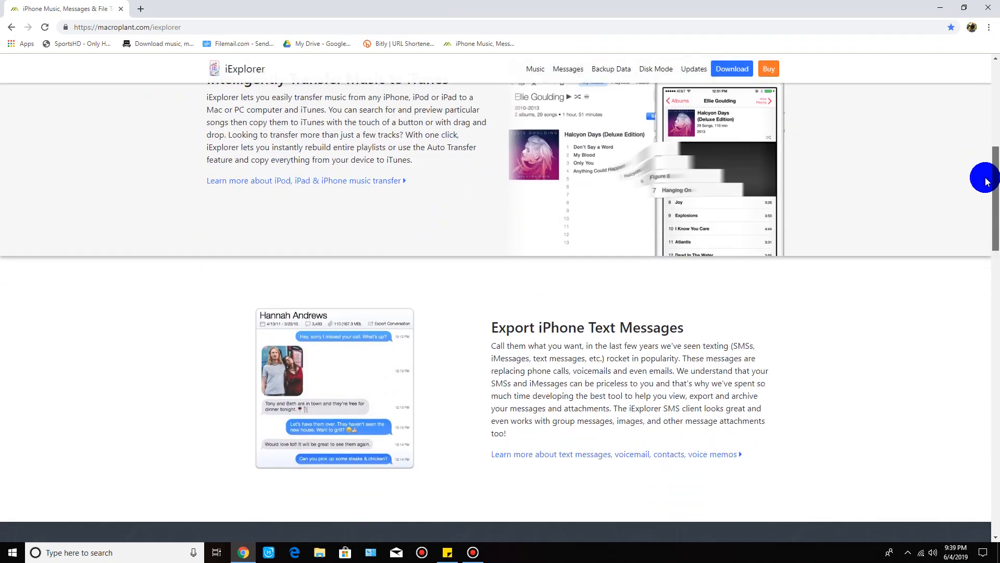
scroll("up", 3)
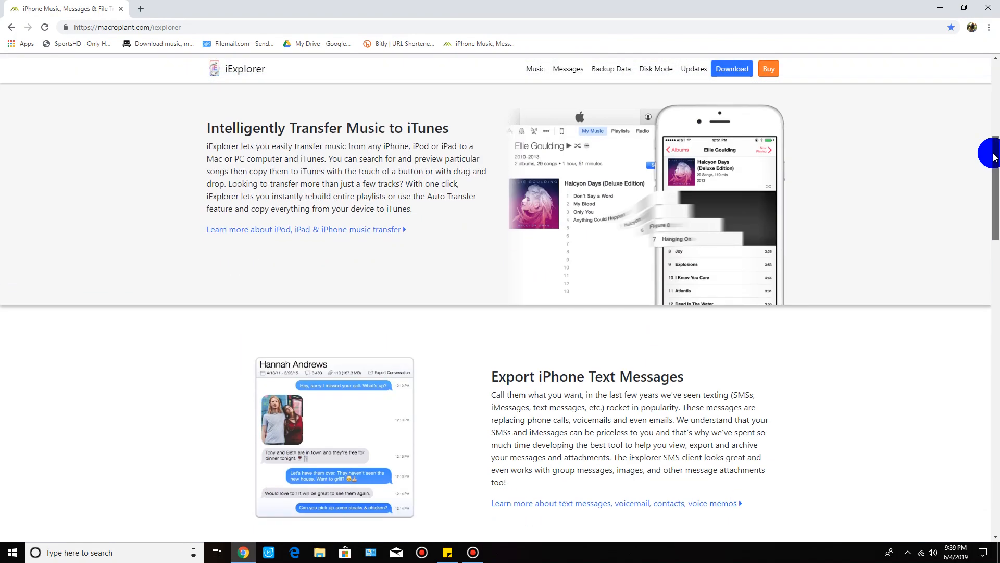
scroll("up", 3)
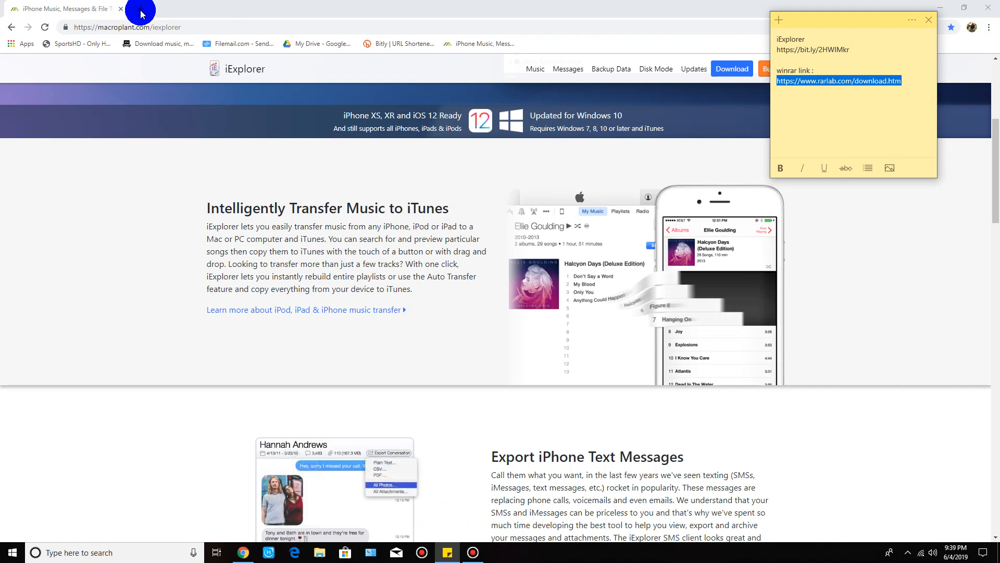
In a new tab on rarlab.com, start downloading the WinRAR x86 (32 bit) 5.71 installer.
left_click(265, 9)
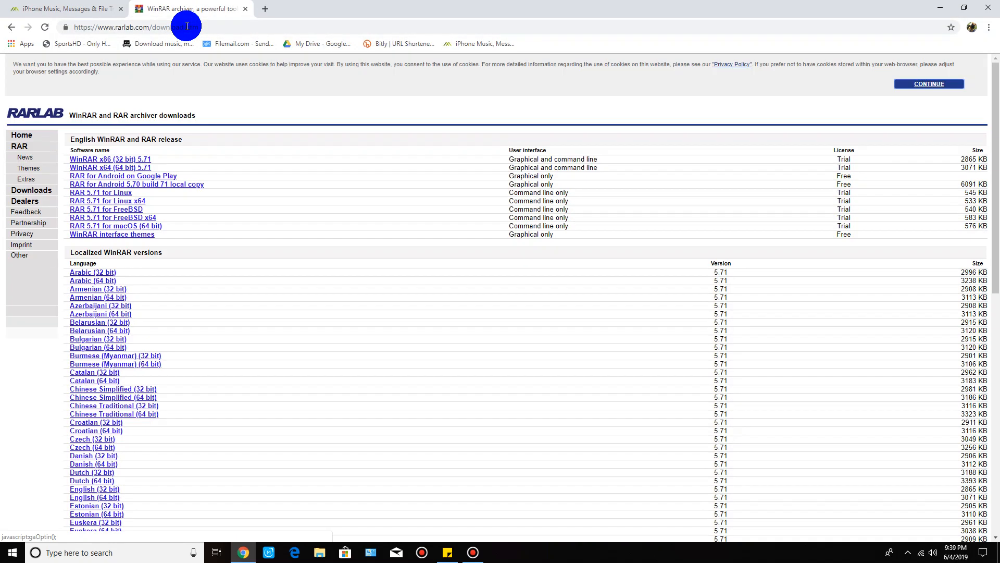
mouse_move(317, 229)
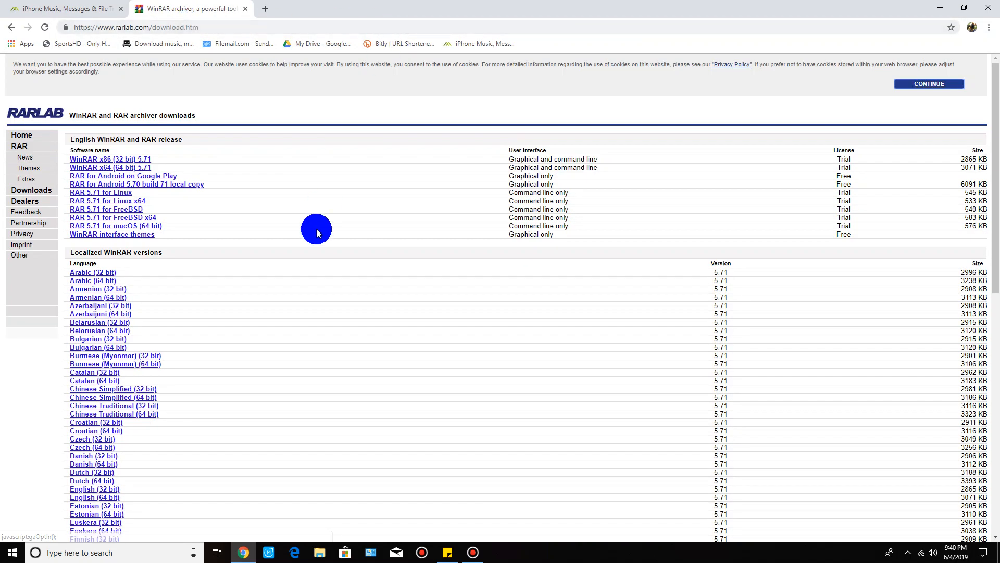
mouse_move(10, 178)
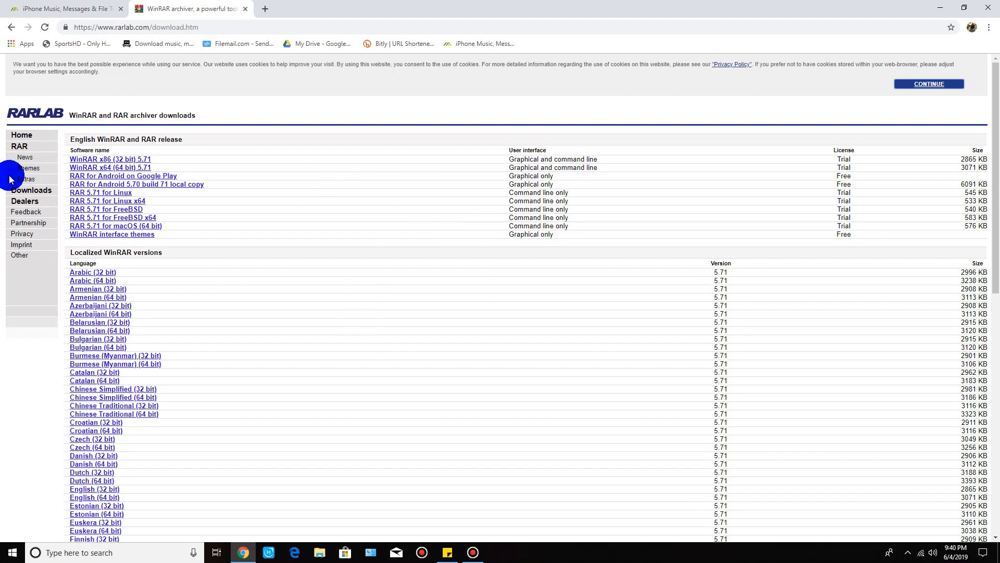
left_click(109, 159)
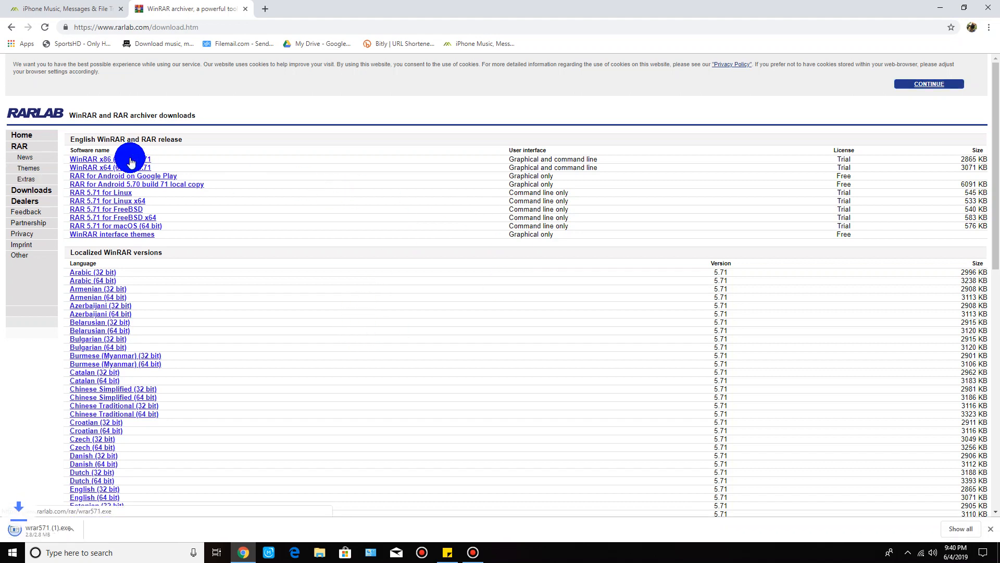
mouse_move(35, 271)
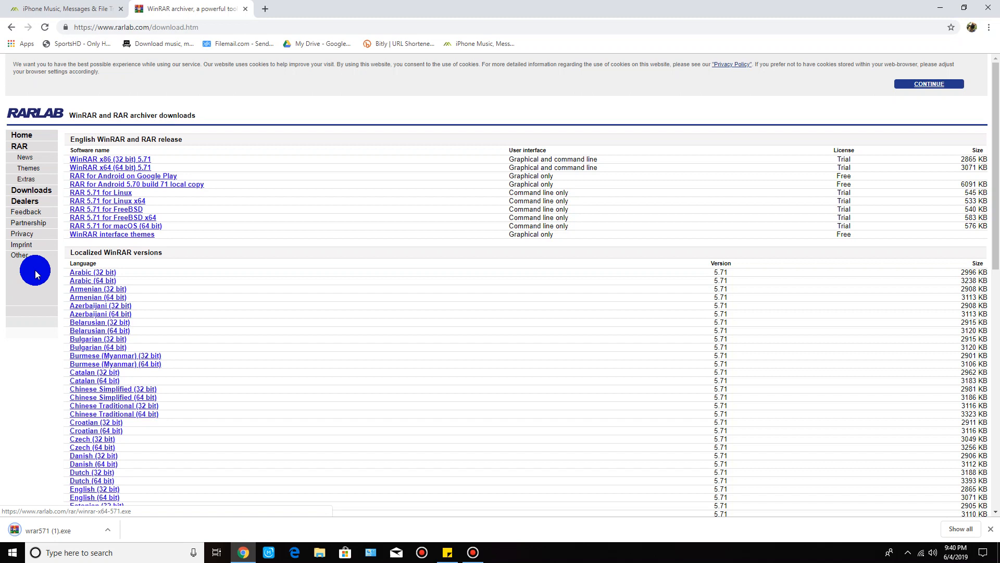
mouse_move(240, 408)
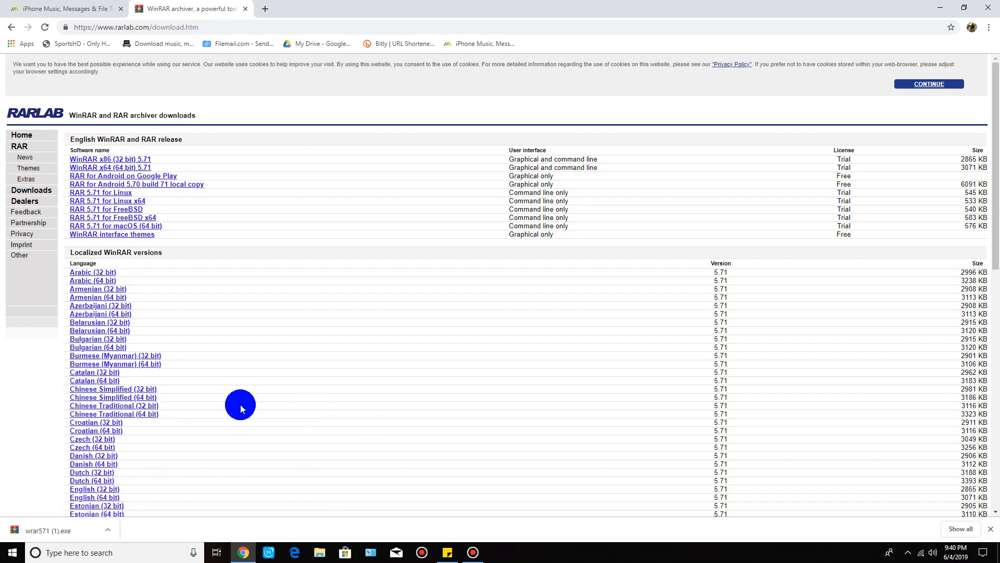
mouse_move(374, 440)
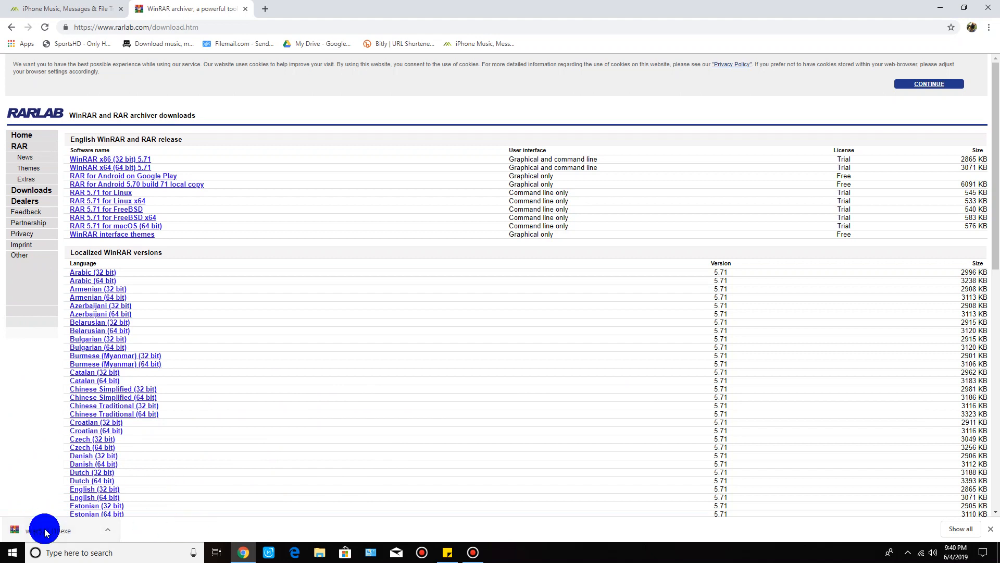
mouse_move(46, 535)
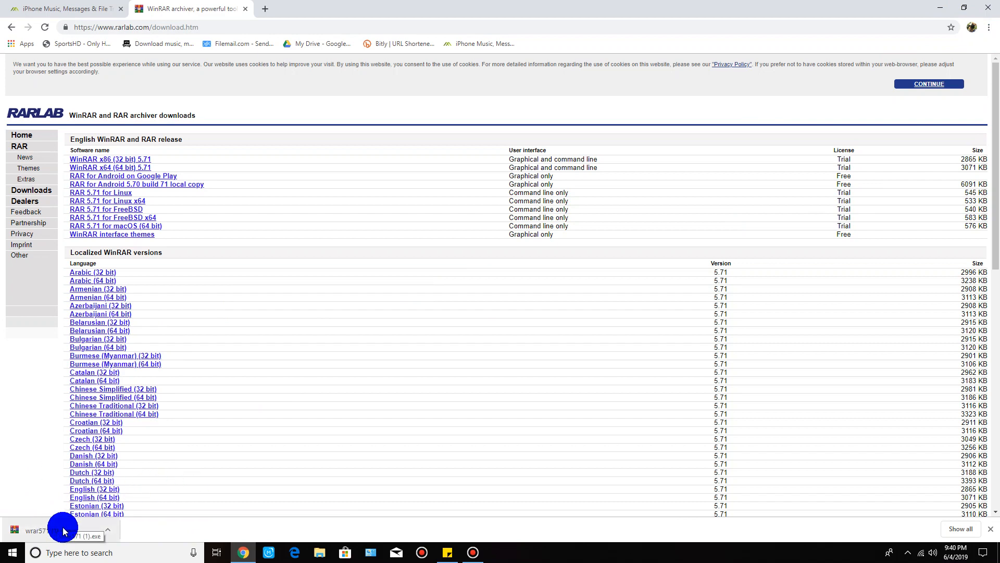
Launch the wrar571 installer from the Downloads folder in File Explorer.
left_click(318, 553)
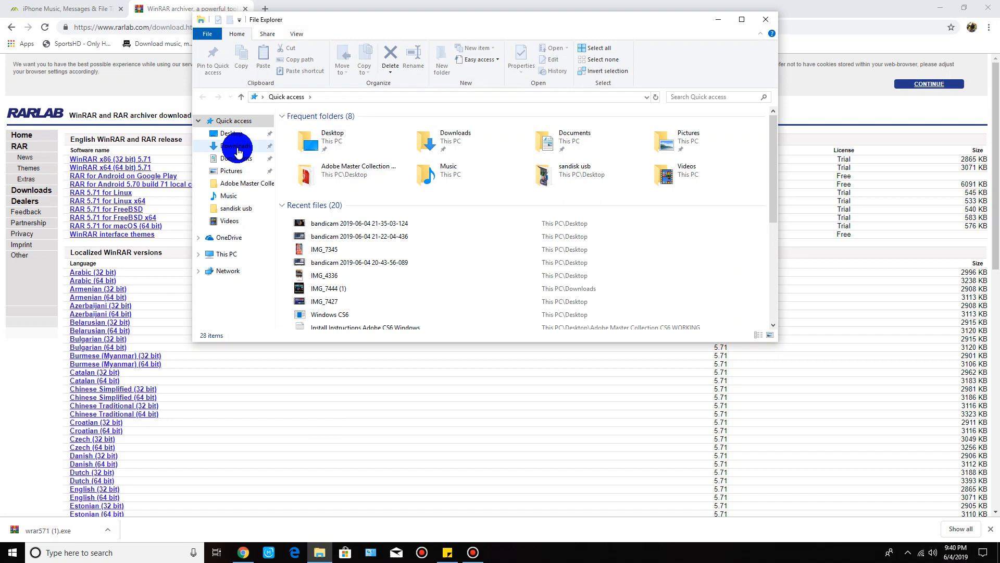
left_click(235, 146)
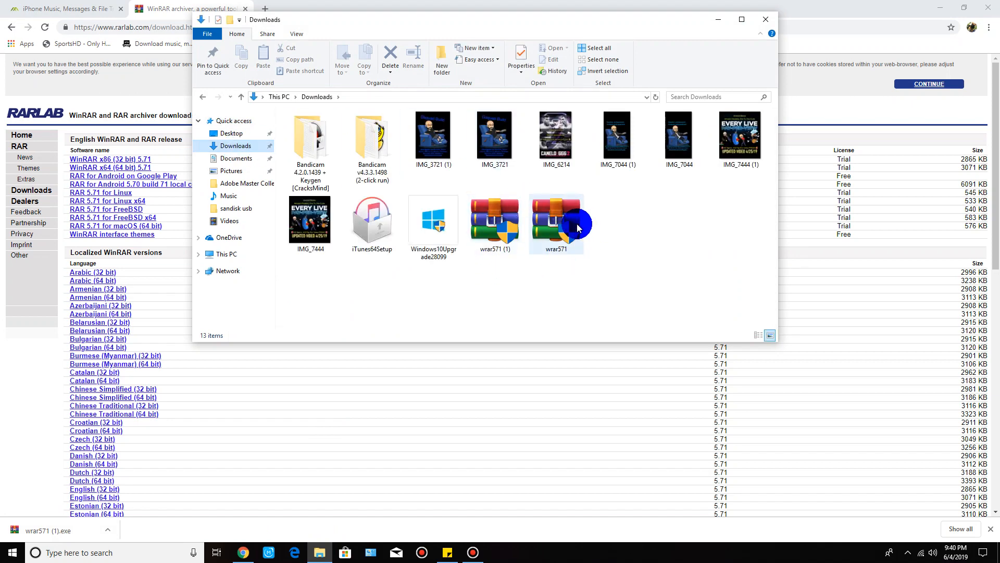
left_click(556, 223)
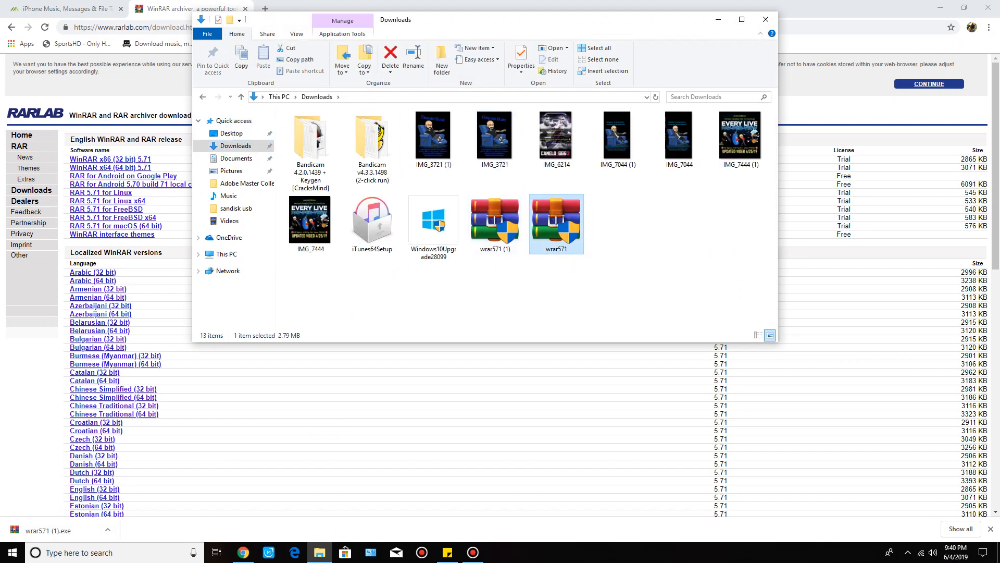
double_click(555, 221)
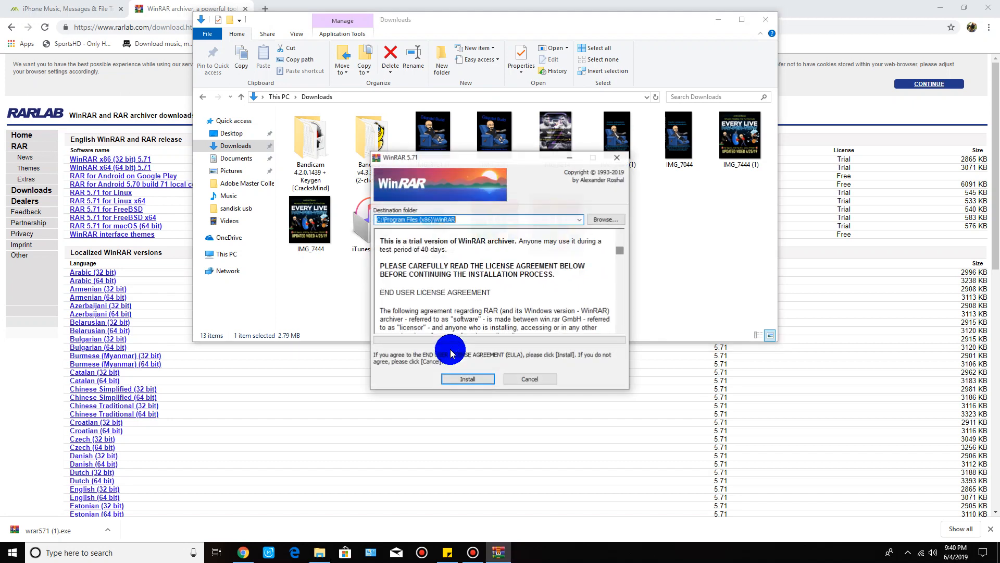
Install WinRAR 5.71 with default options and close the Start Menu shortcuts folder.
left_click(468, 378)
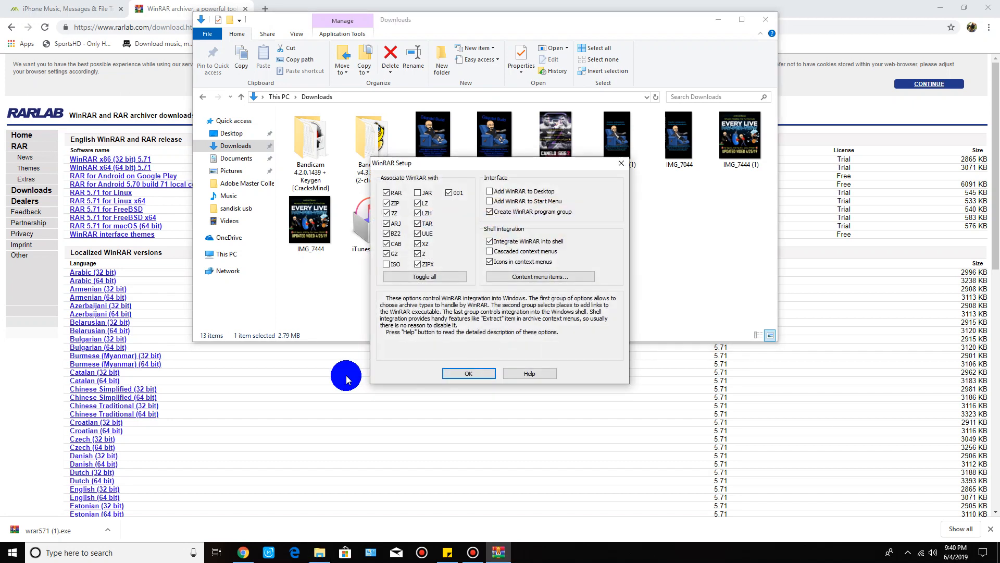
mouse_move(442, 368)
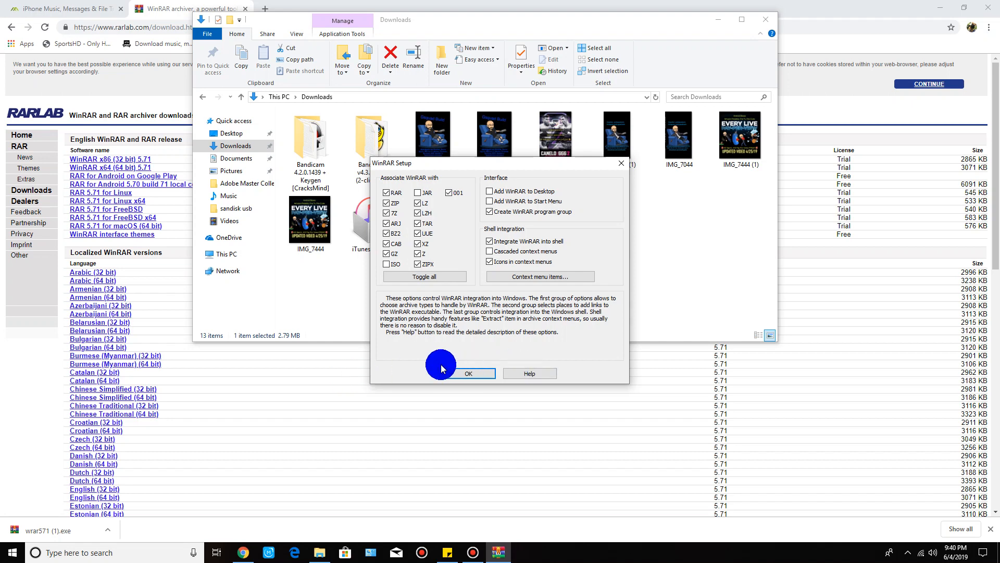
left_click(468, 373)
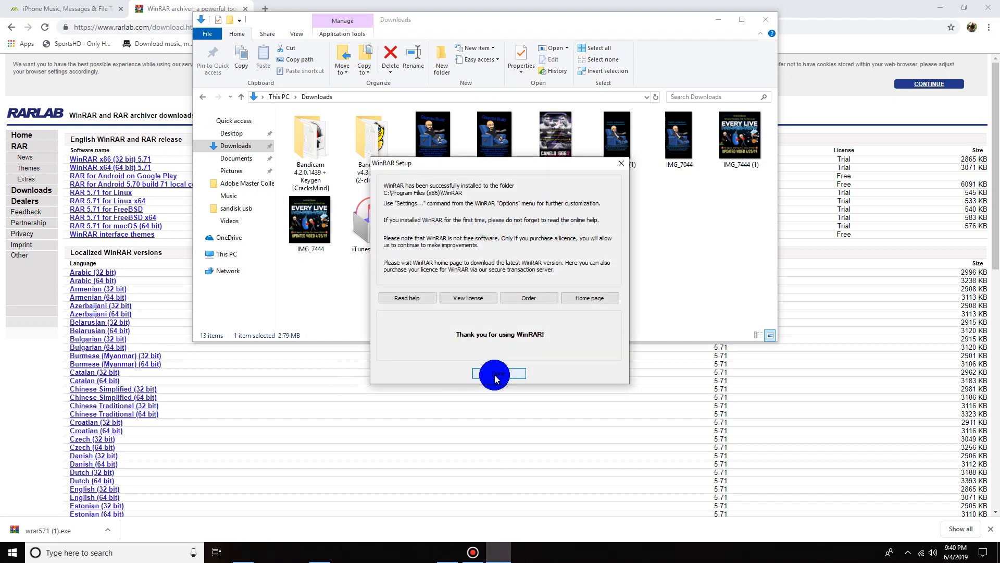
left_click(499, 373)
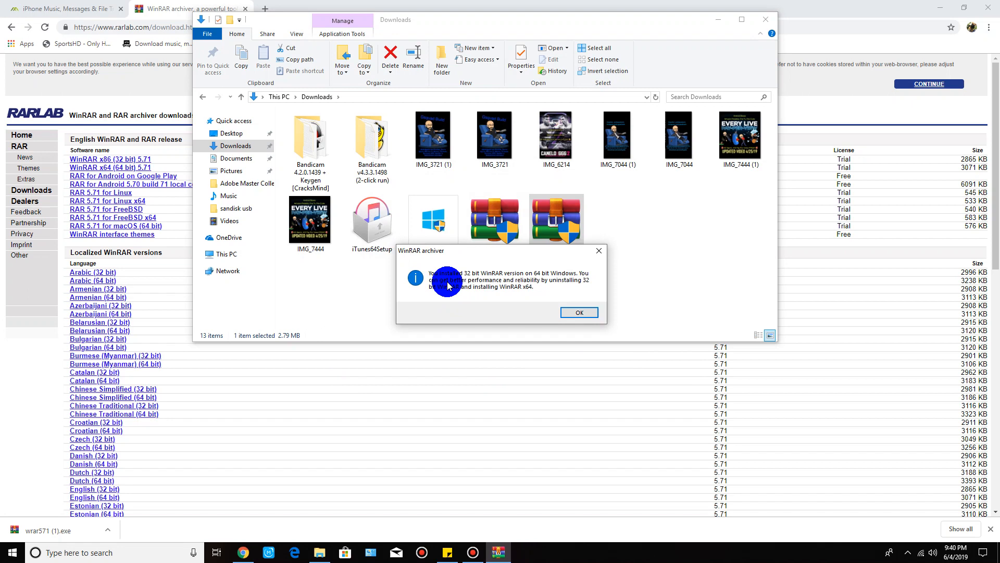
mouse_move(441, 309)
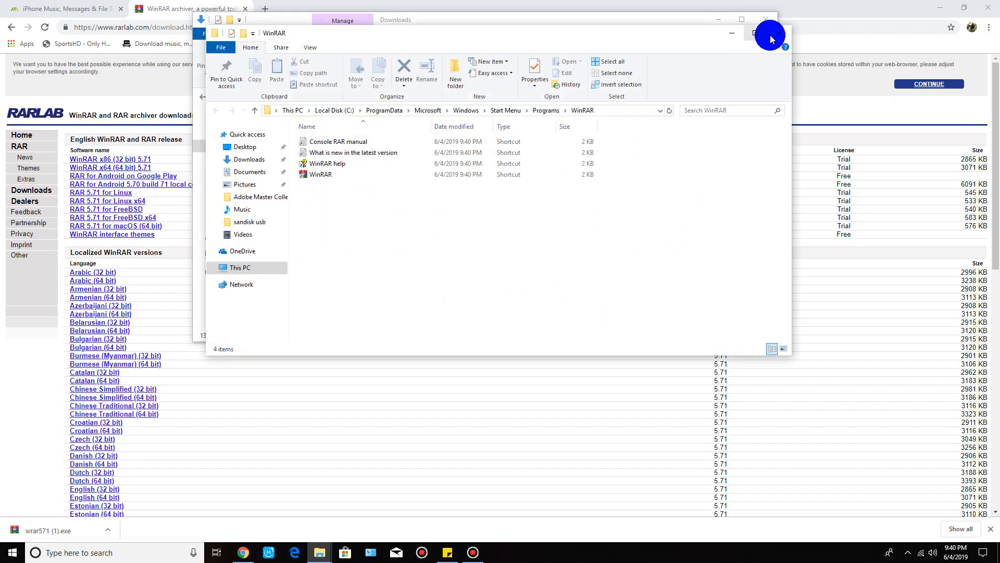
left_click(768, 34)
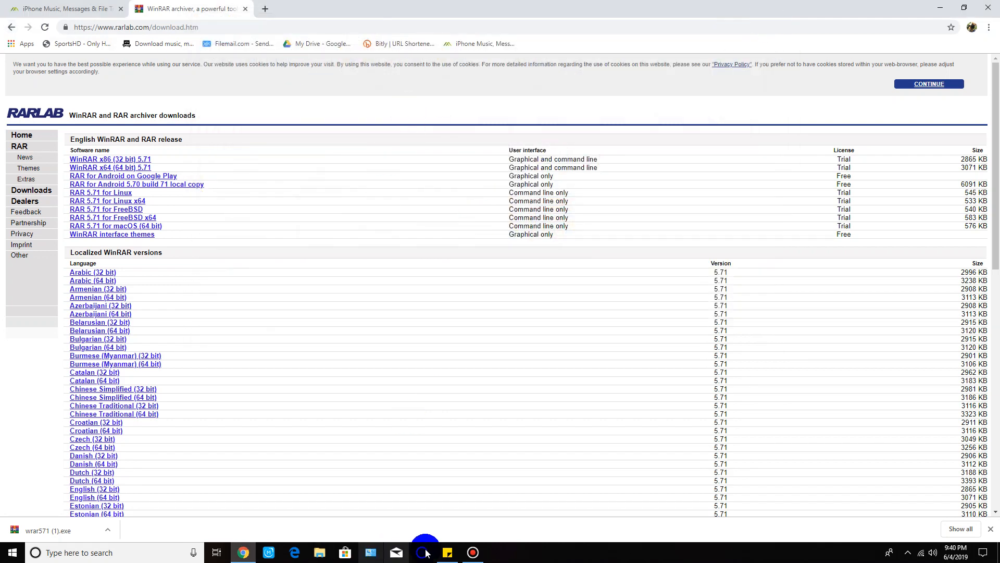
Return to Chrome so the iExplorer.zip download appears in the download bar.
left_click(447, 552)
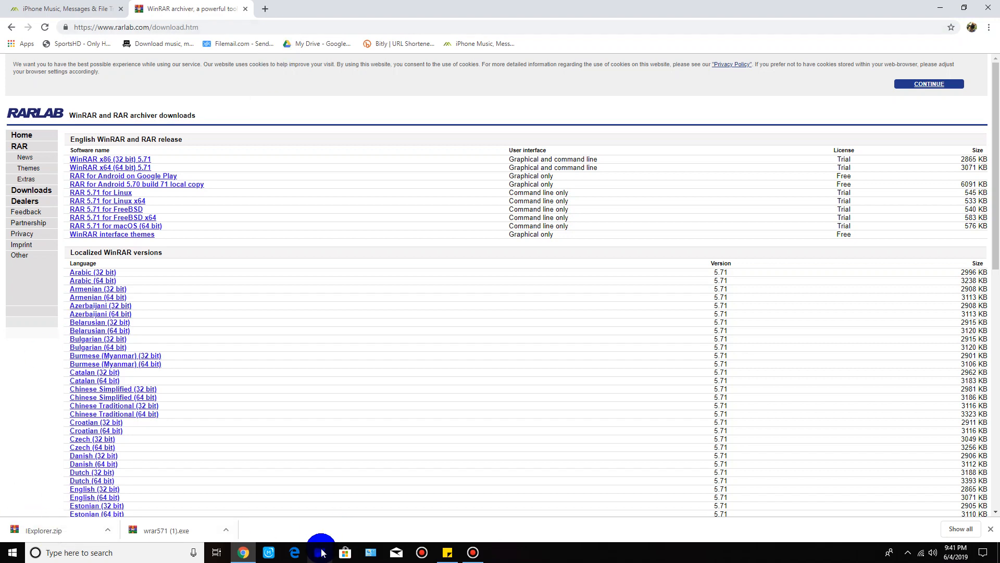
Run the iExplorer setup from the Setup folder inside the downloaded iExplorer.zip archive.
left_click(319, 552)
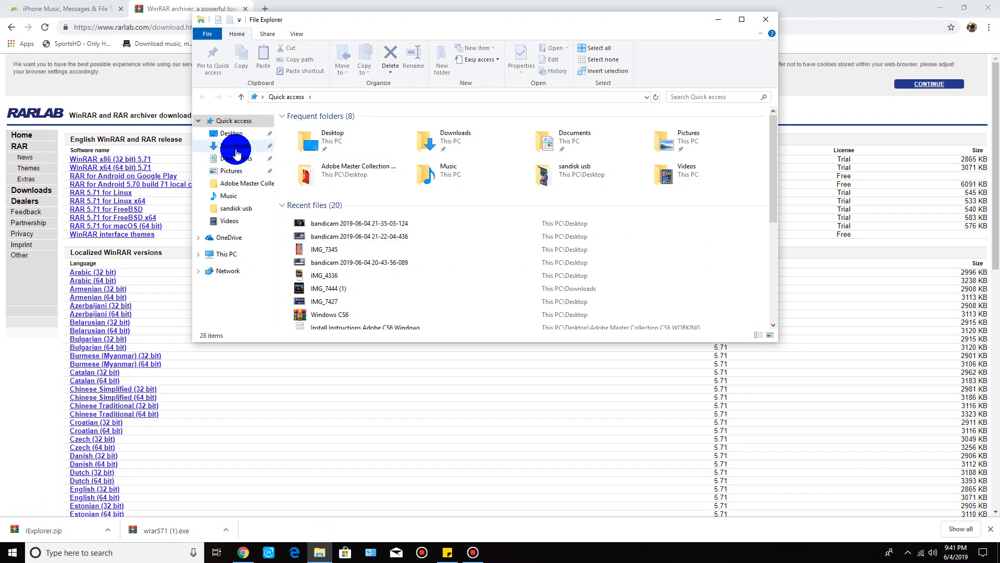
left_click(235, 146)
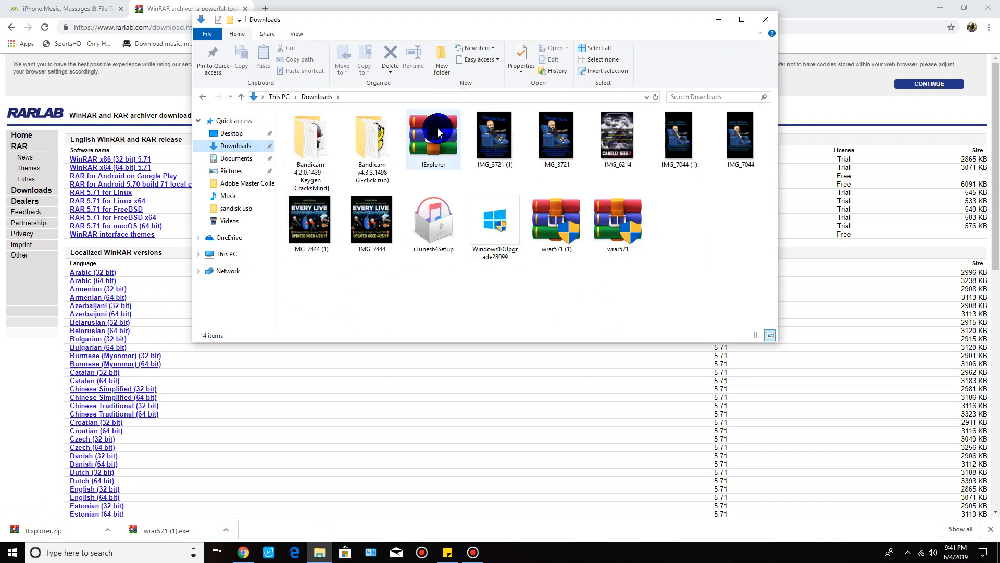
left_click(434, 134)
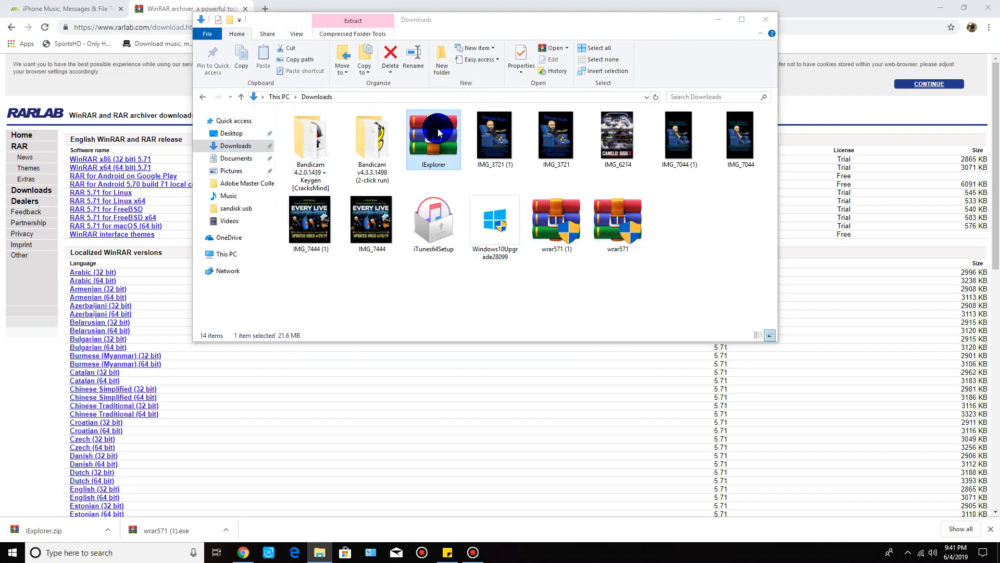
double_click(433, 136)
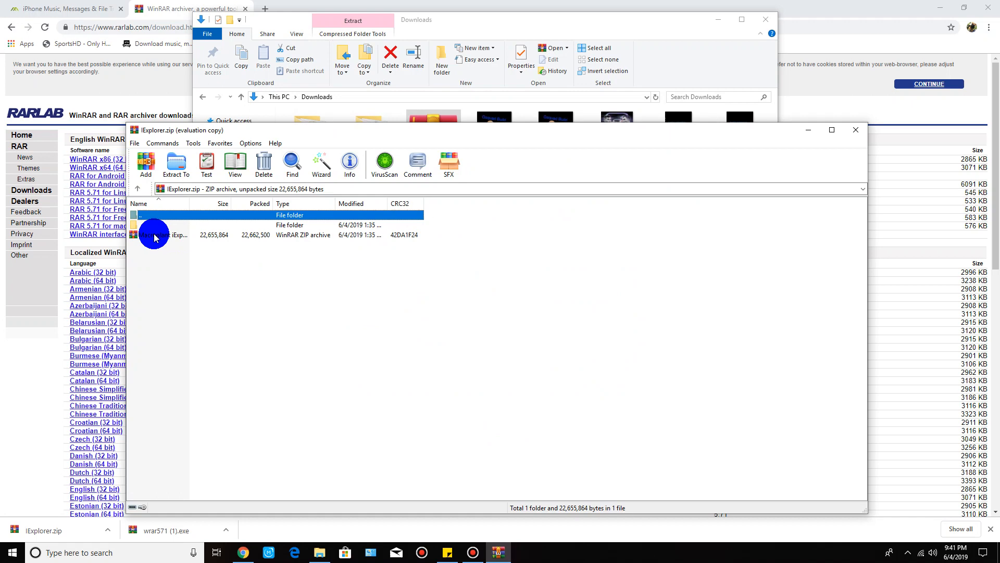
left_click(175, 163)
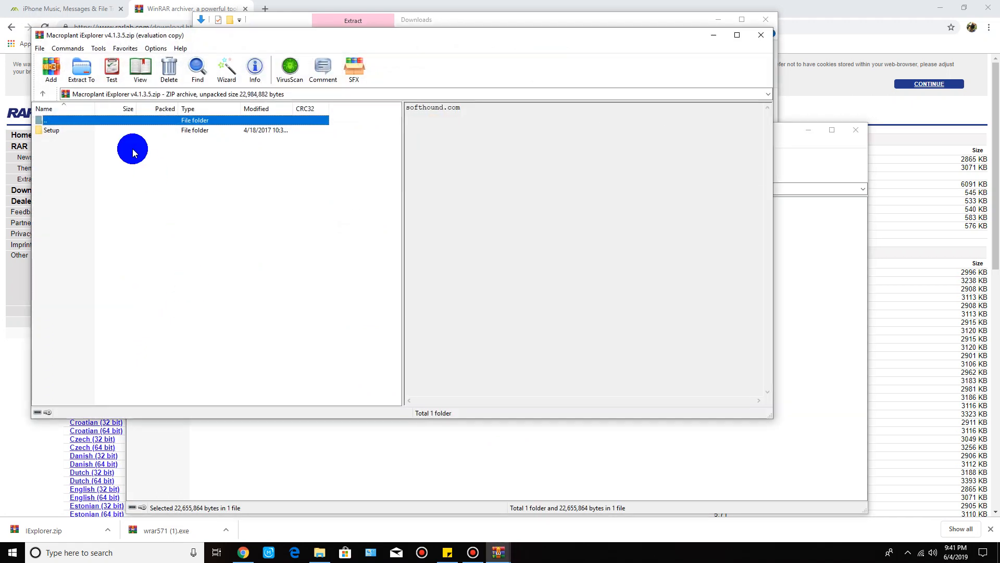
double_click(51, 130)
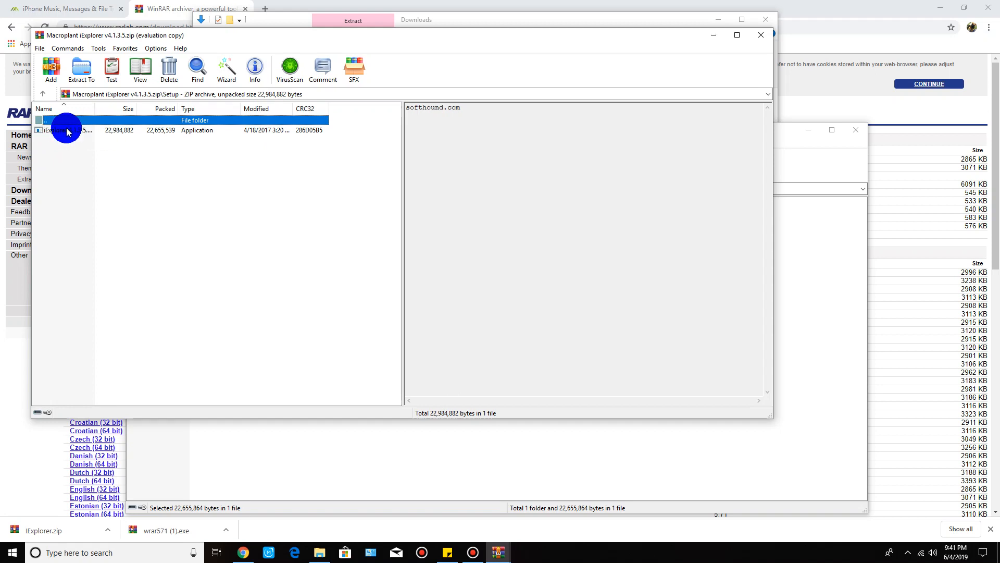
left_click(64, 130)
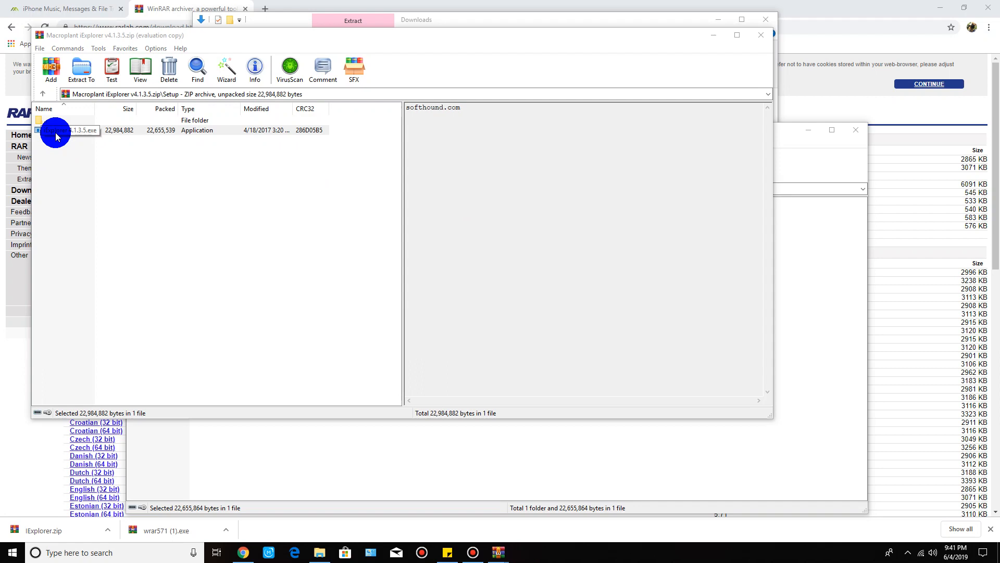
double_click(57, 130)
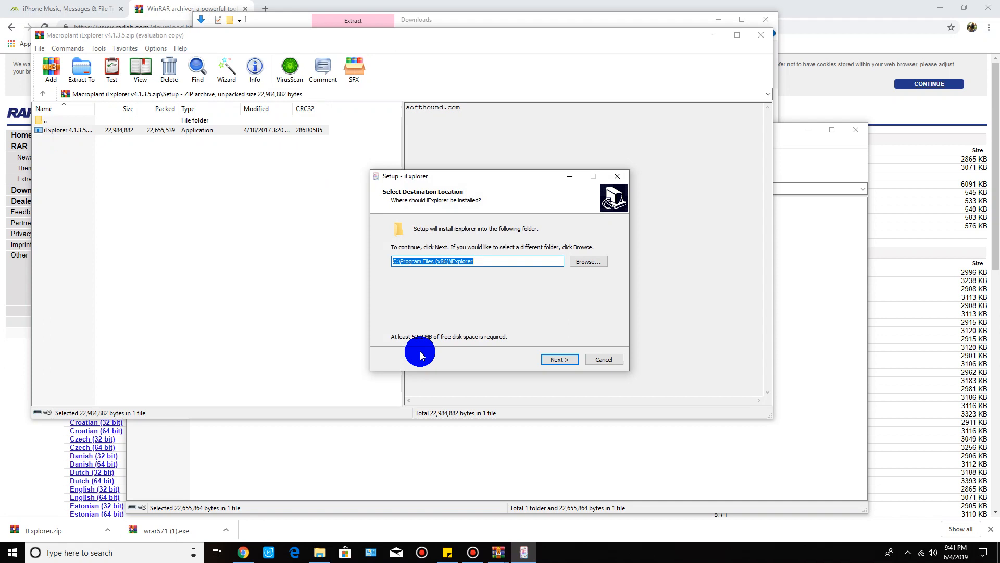
Install iExplorer with default folder and shortcuts, without launching it after setup.
left_click(559, 360)
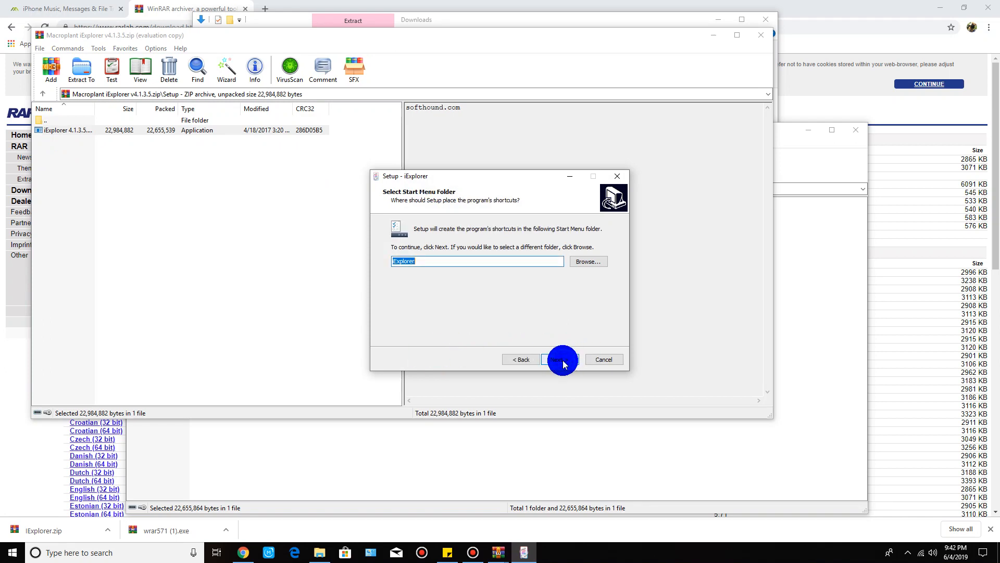
left_click(561, 359)
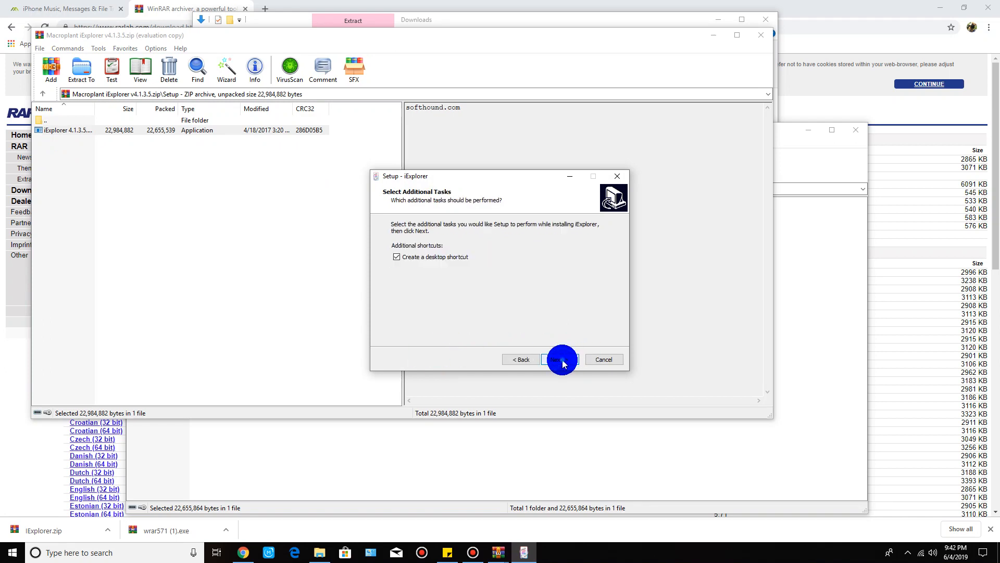
left_click(561, 360)
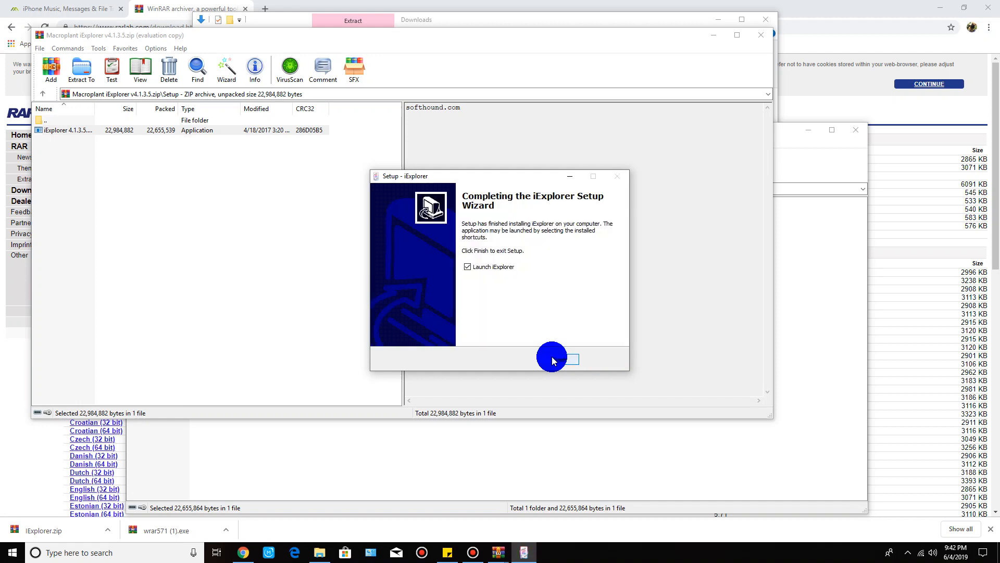
left_click(468, 267)
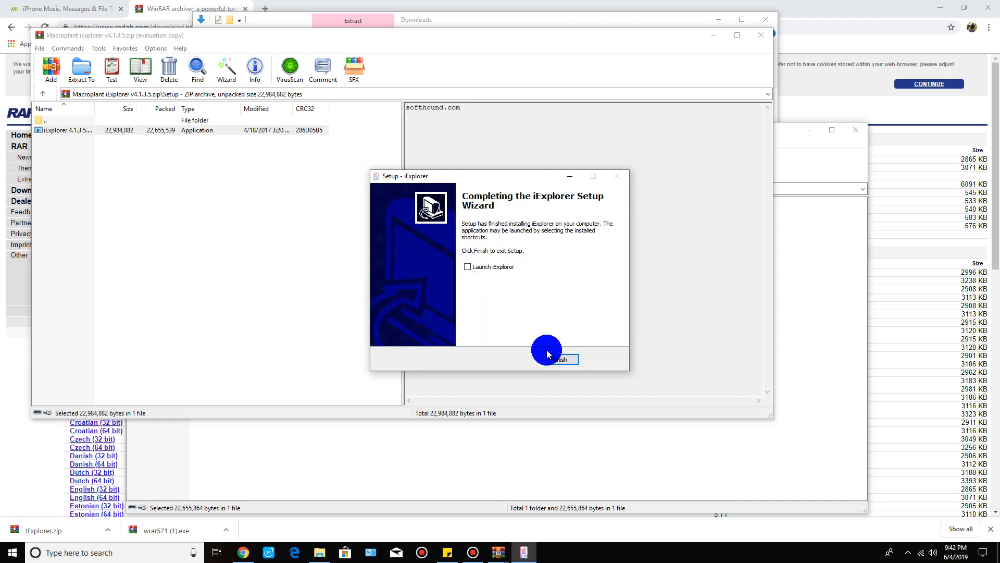
left_click(555, 359)
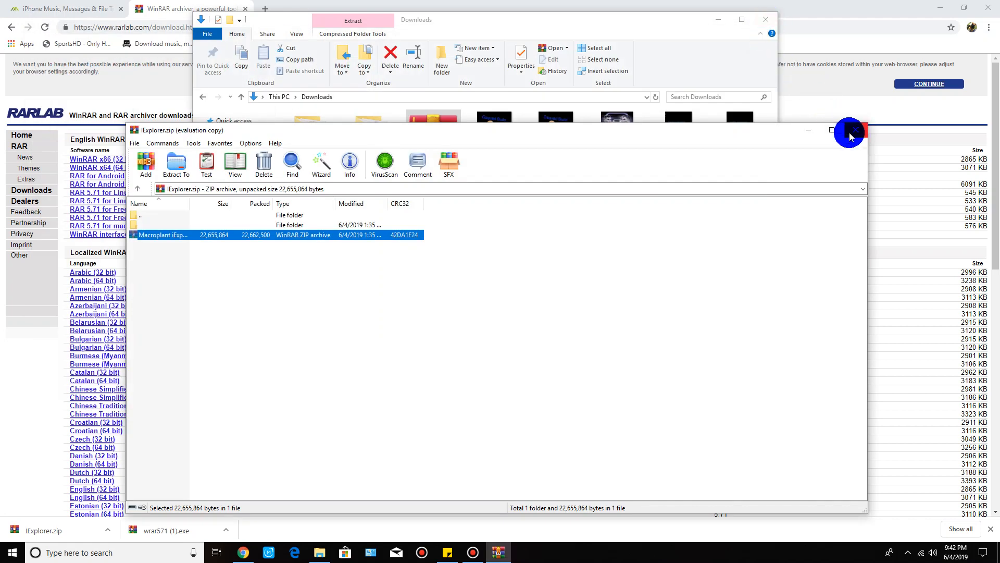
Close the iExplorer archive window, leaving the desktop with the new iExplorer shortcut.
left_click(848, 134)
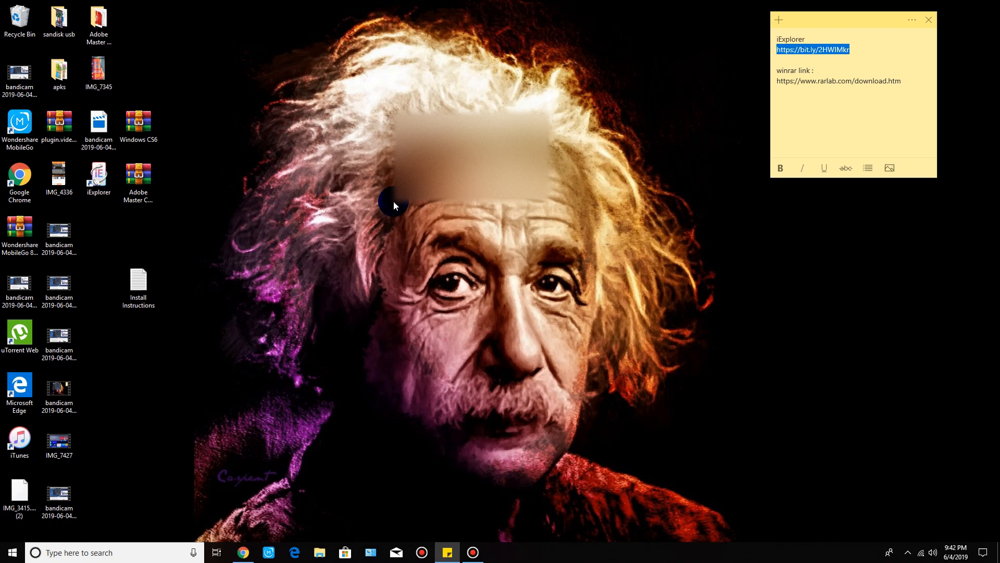
mouse_move(273, 297)
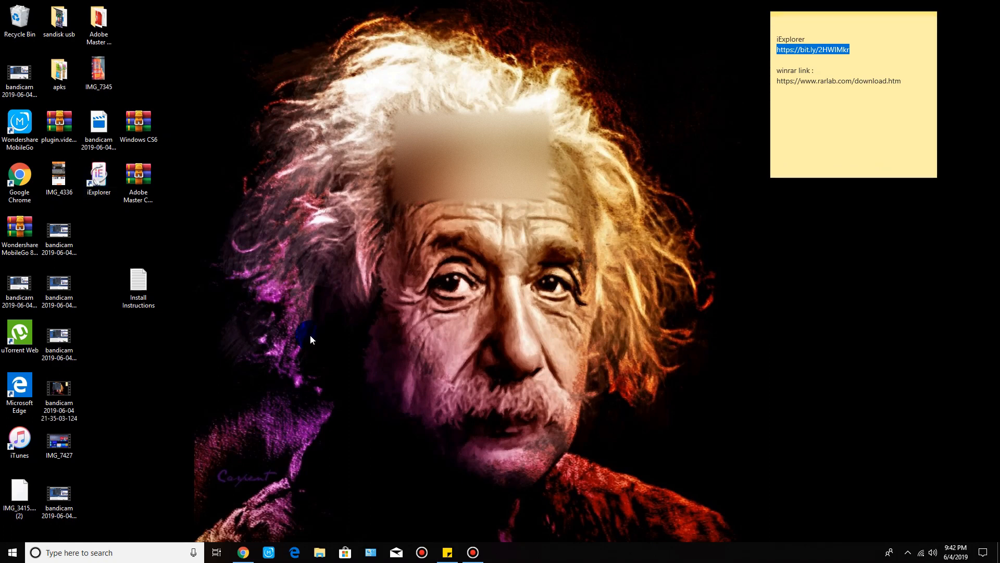
mouse_move(354, 462)
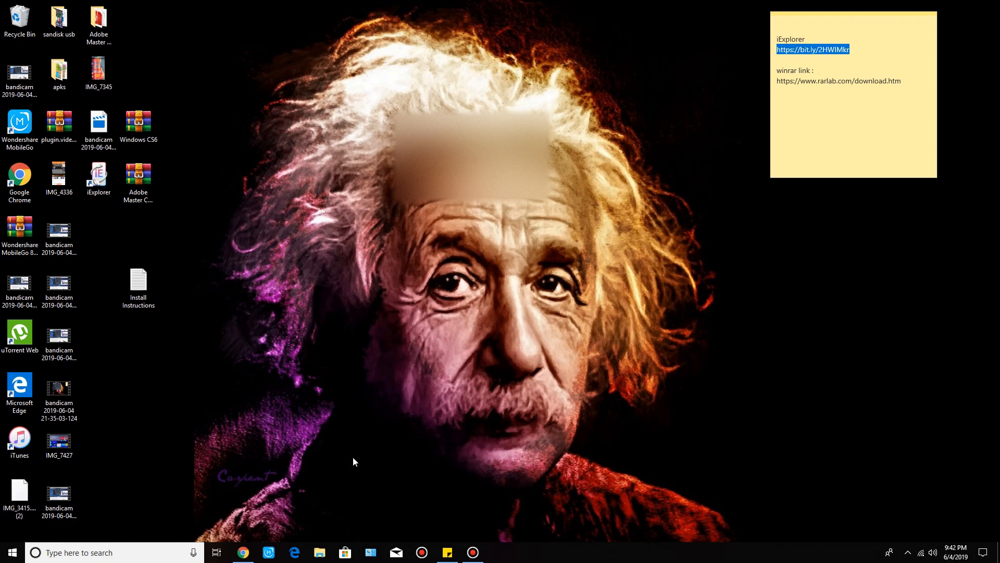
mouse_move(229, 336)
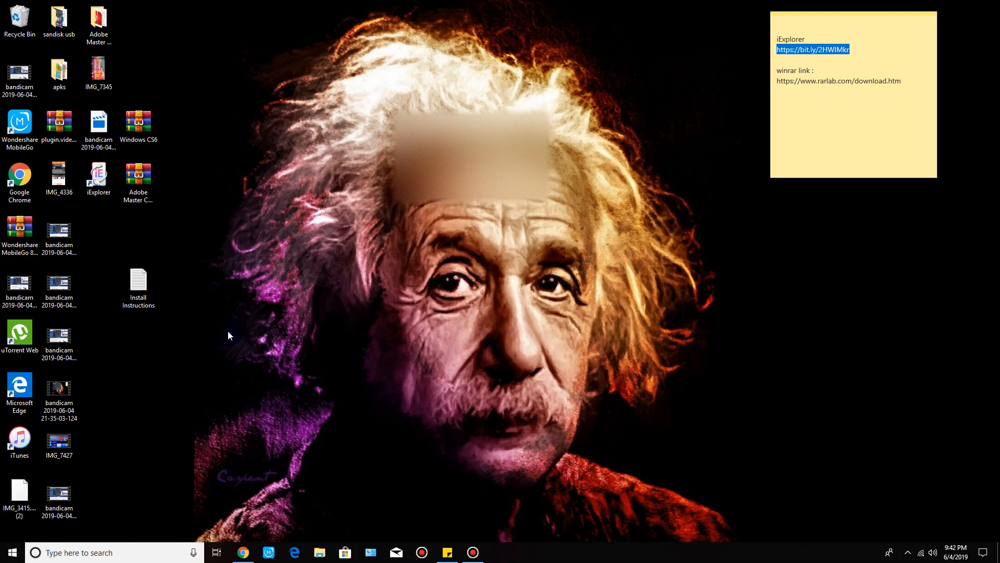
mouse_move(2, 374)
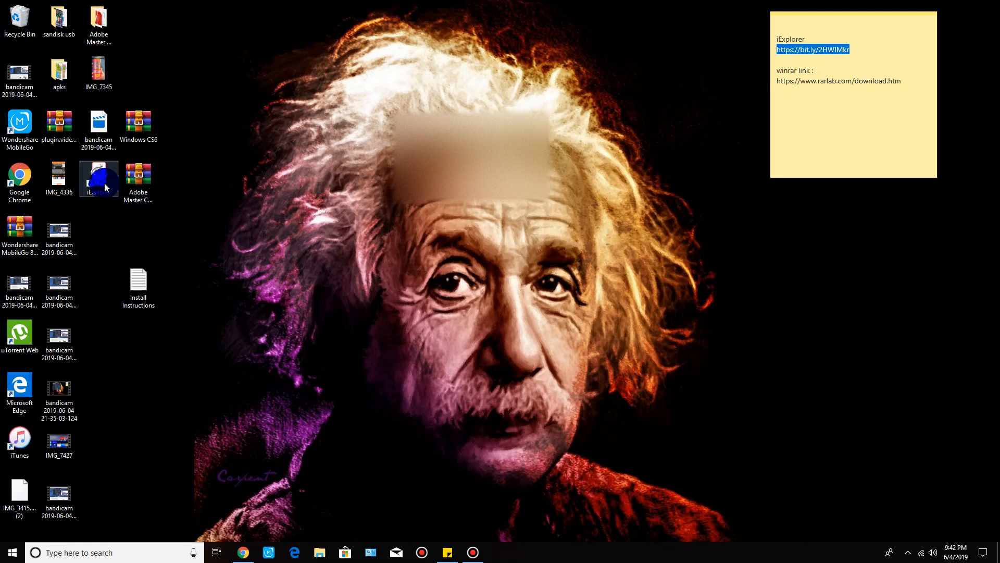
mouse_move(99, 177)
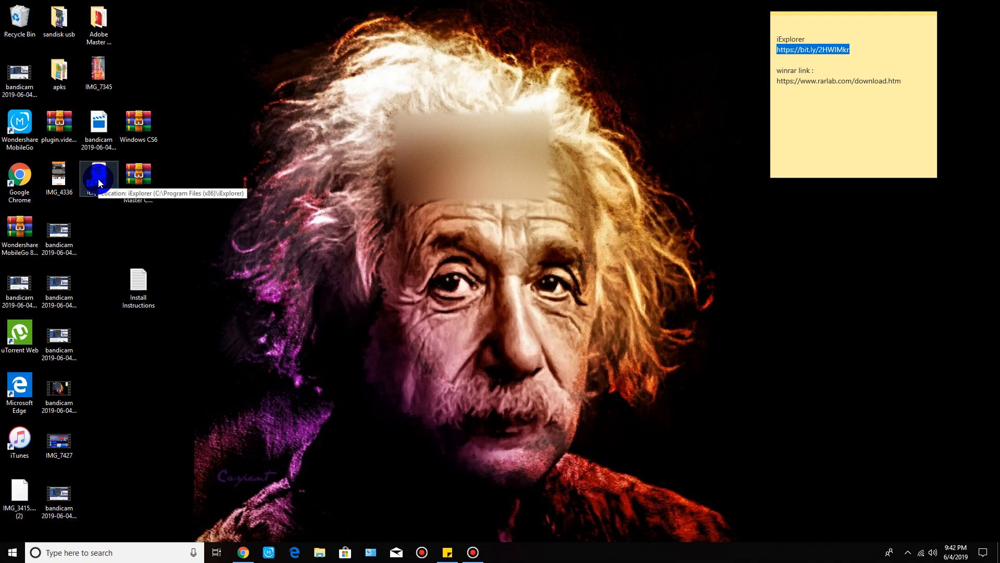
Launch iExplorer 4 from its desktop shortcut.
double_click(98, 177)
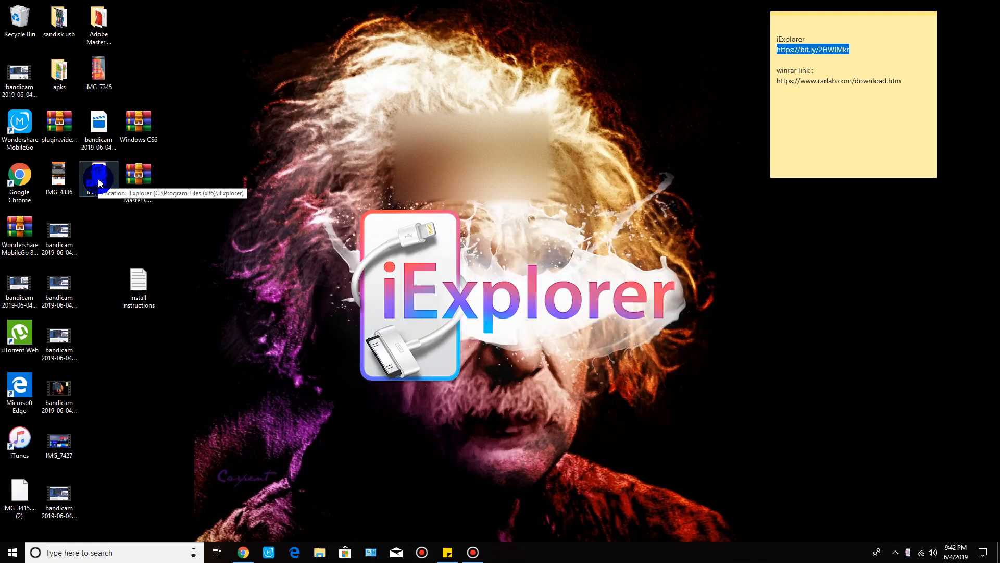
double_click(99, 177)
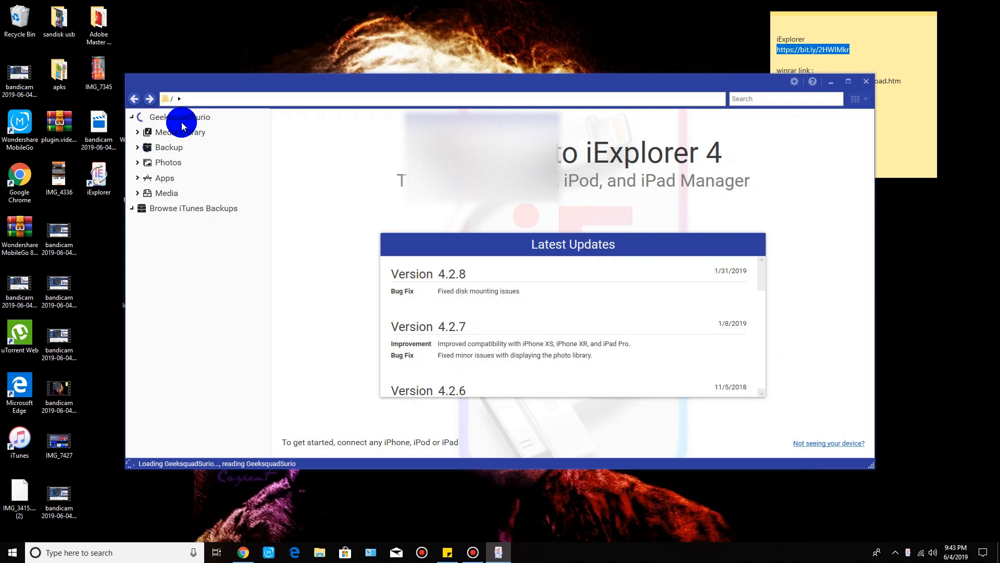
mouse_move(218, 365)
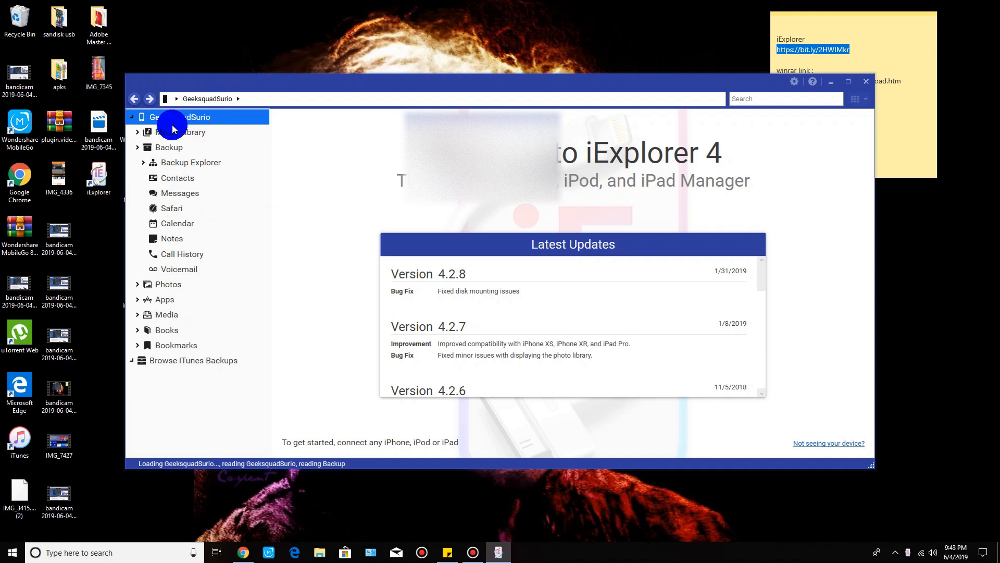
Expand the connected iPhone's Photos section and show Items by Type.
left_click(172, 116)
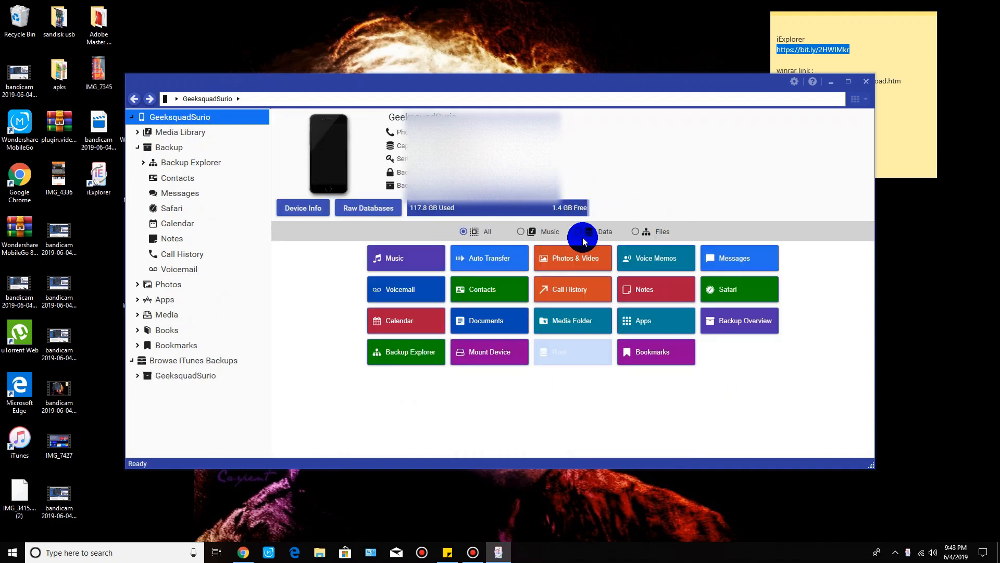
mouse_move(550, 325)
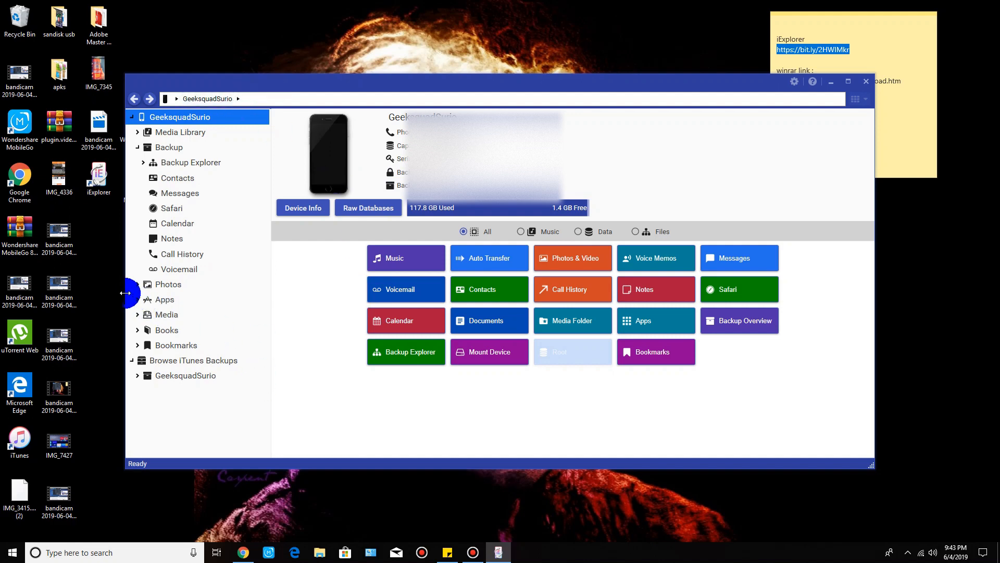
mouse_move(137, 284)
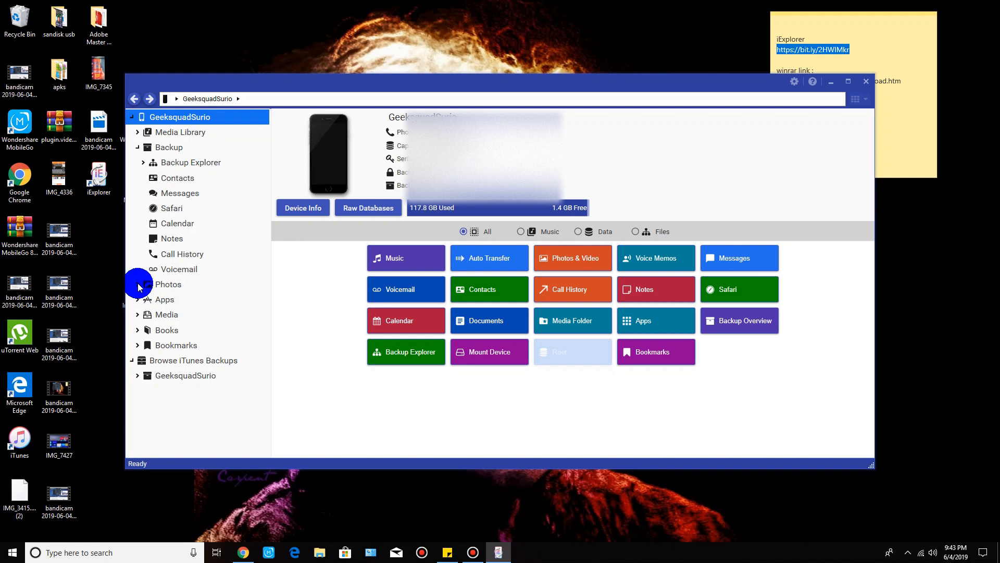
left_click(168, 283)
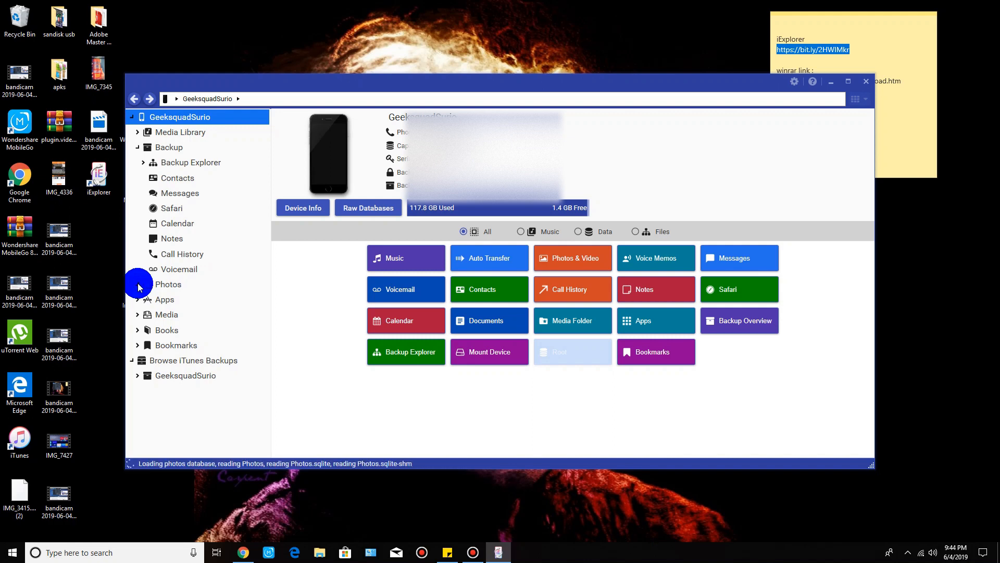
left_click(168, 283)
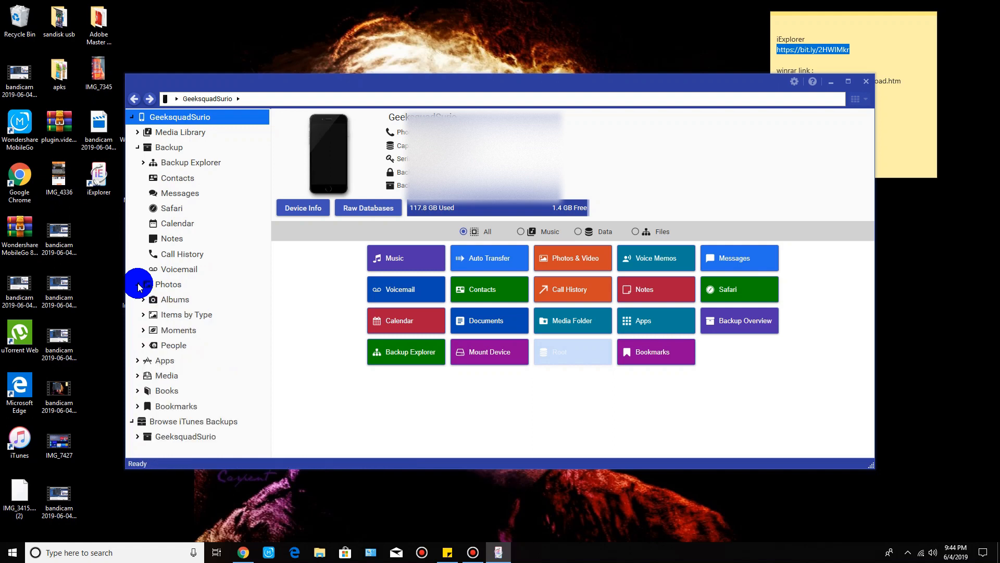
mouse_move(225, 300)
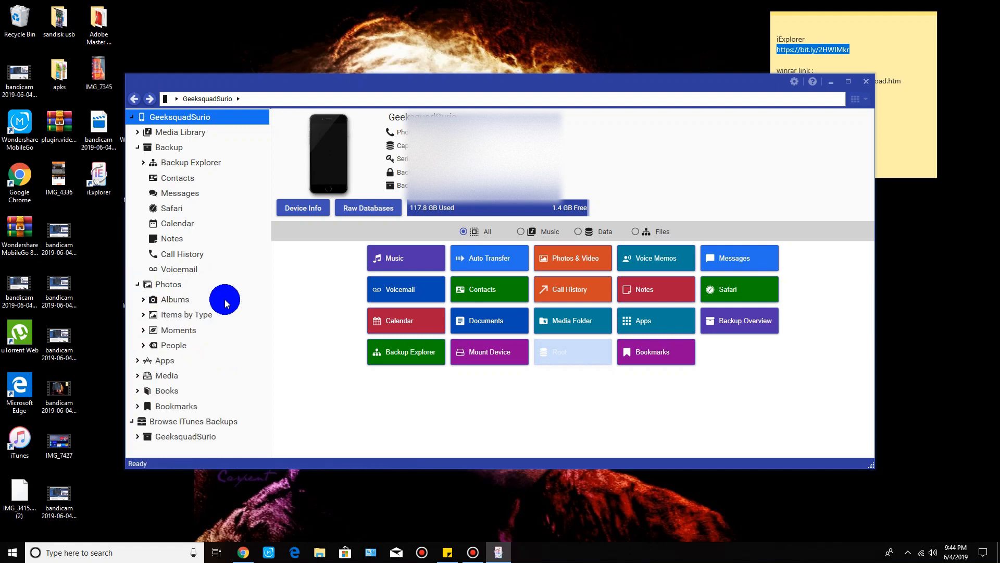
left_click(186, 313)
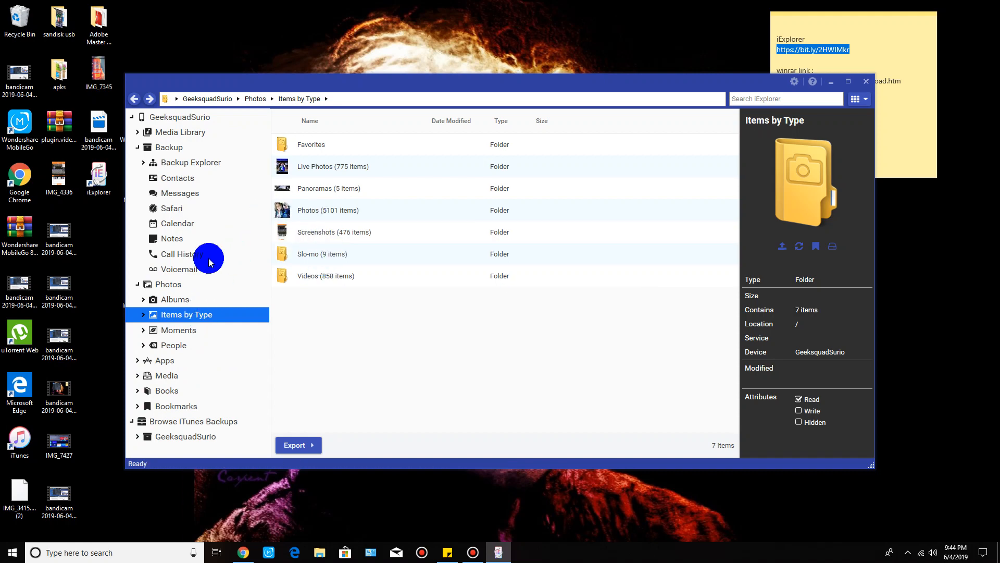
In Screenshots (476 items), select IMG_7345.PNG and bring up its export choices.
left_click(143, 313)
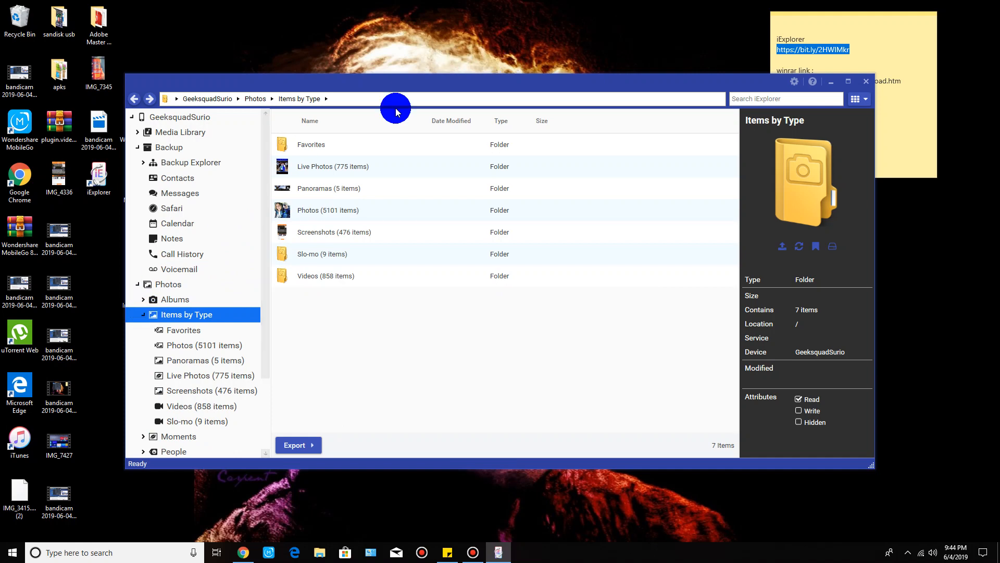
mouse_move(216, 374)
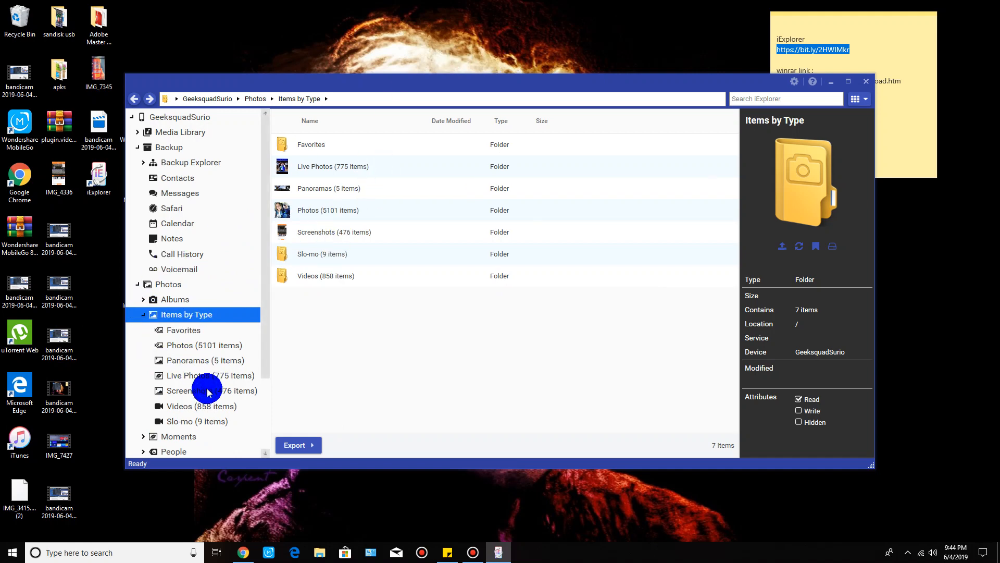
left_click(204, 391)
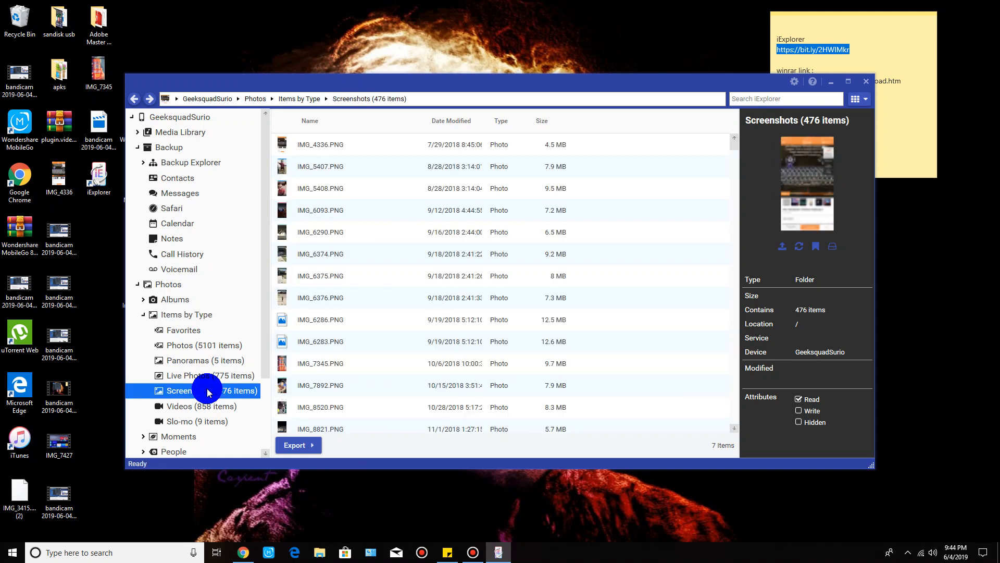
mouse_move(346, 357)
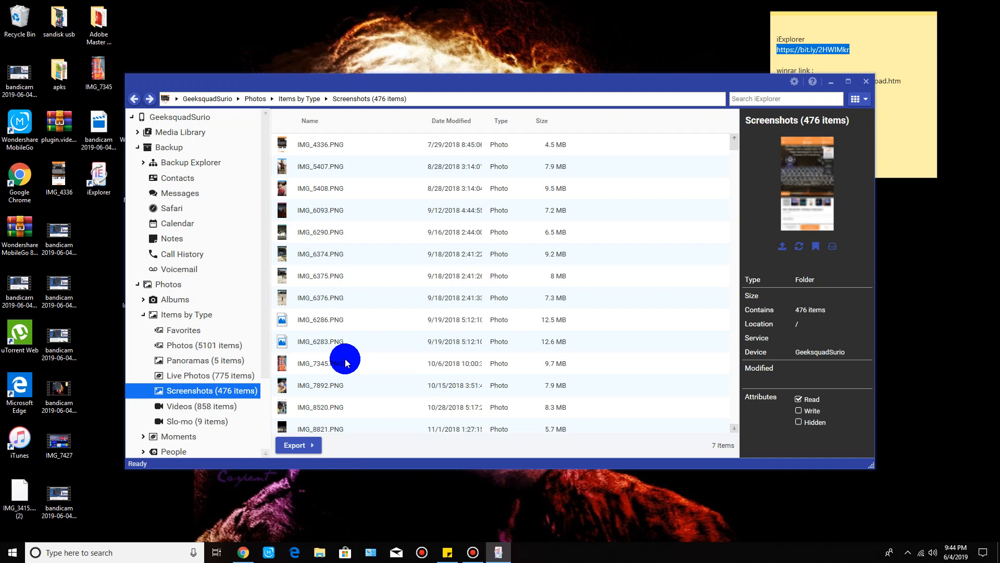
mouse_move(339, 412)
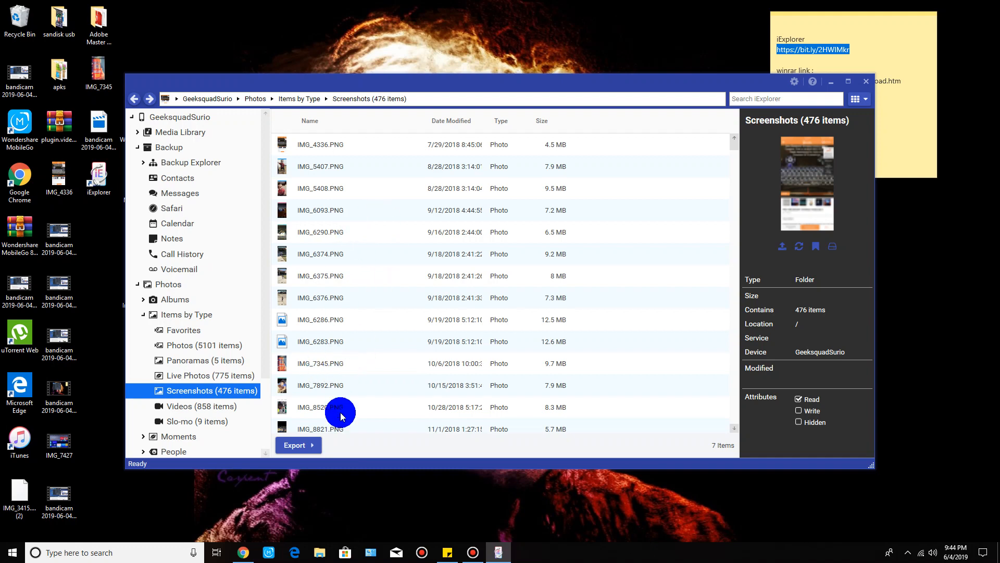
mouse_move(324, 365)
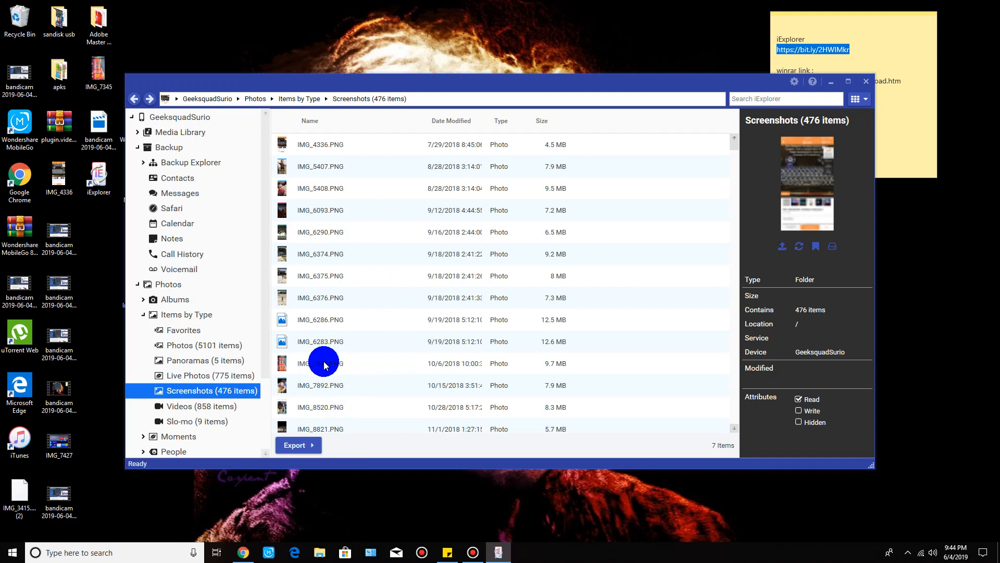
left_click(323, 362)
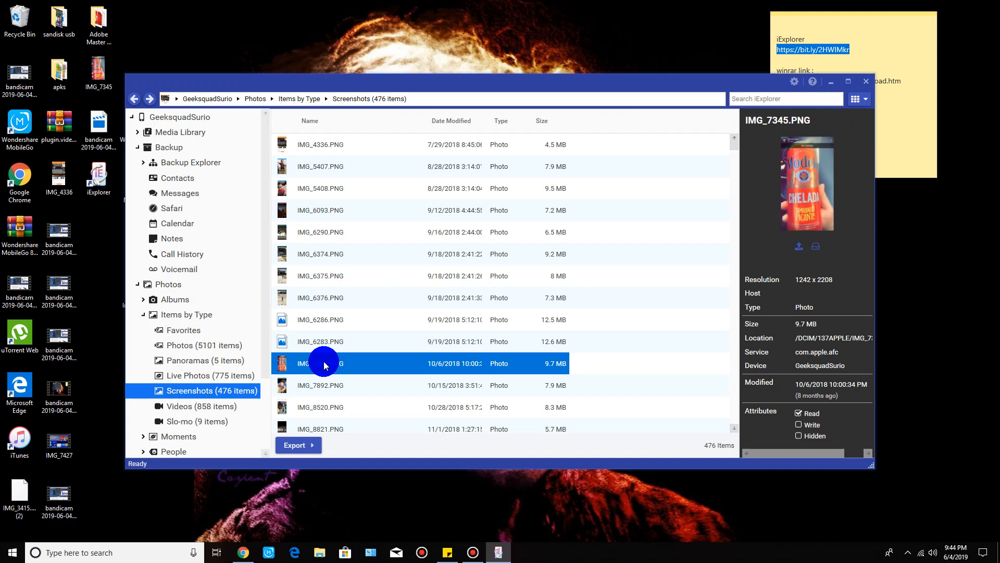
left_click(294, 445)
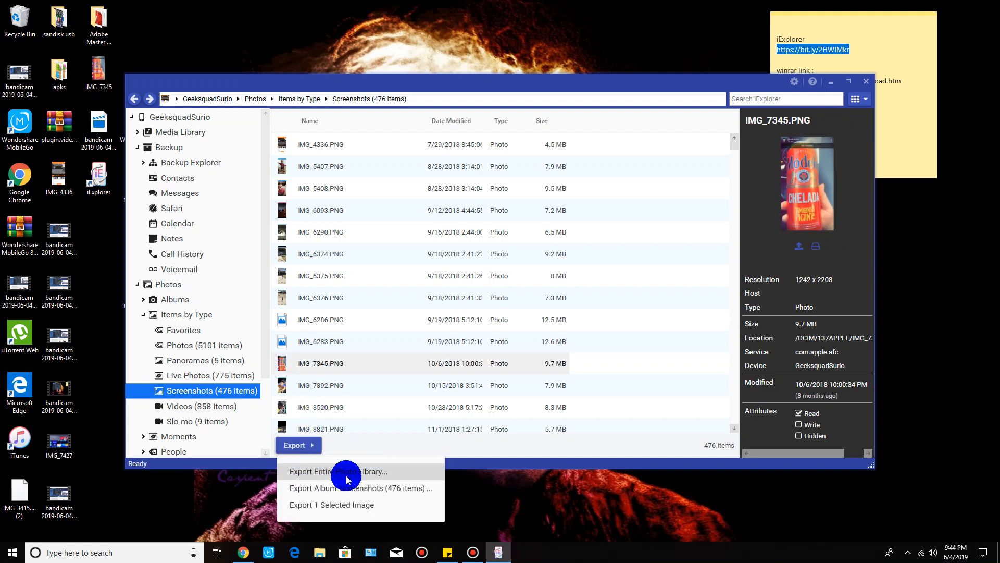
mouse_move(341, 487)
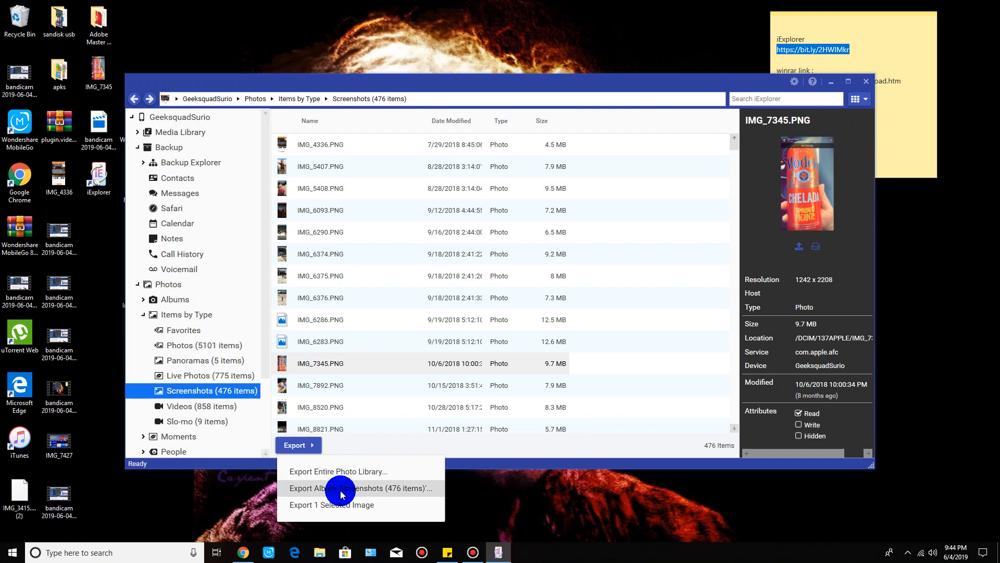
mouse_move(340, 505)
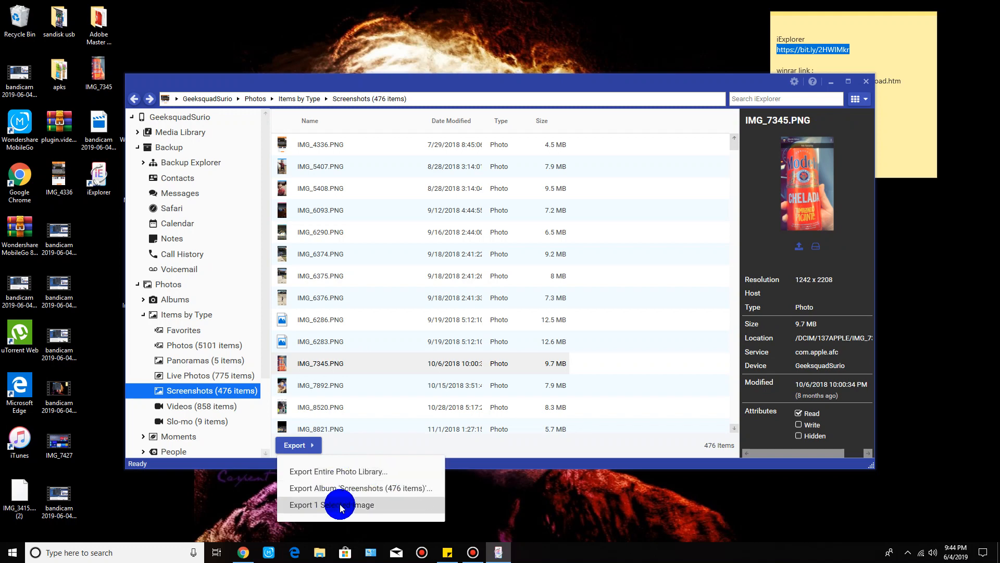
Export the one selected image to the Desktop, replacing the existing IMG_7345.PNG.
left_click(332, 504)
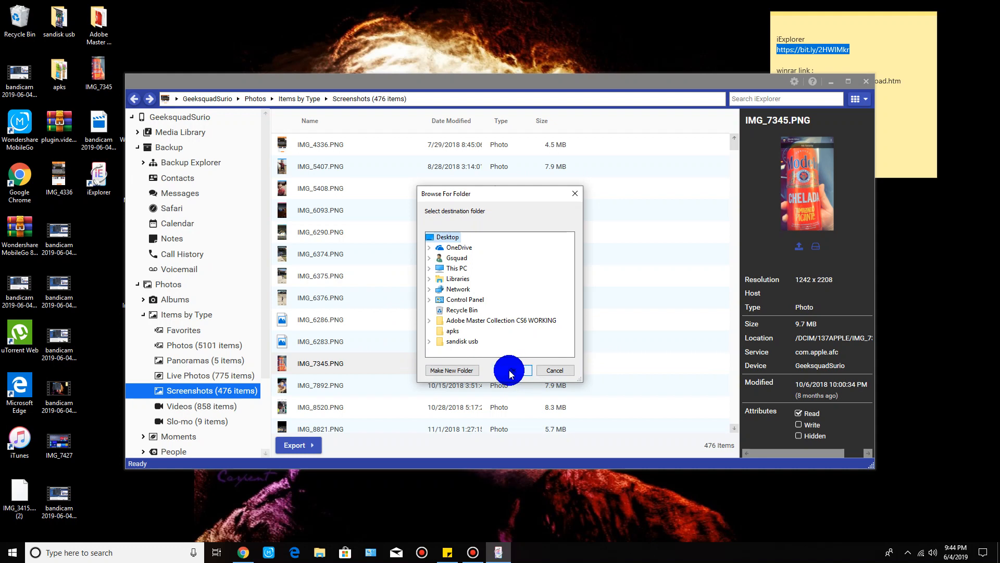
left_click(508, 370)
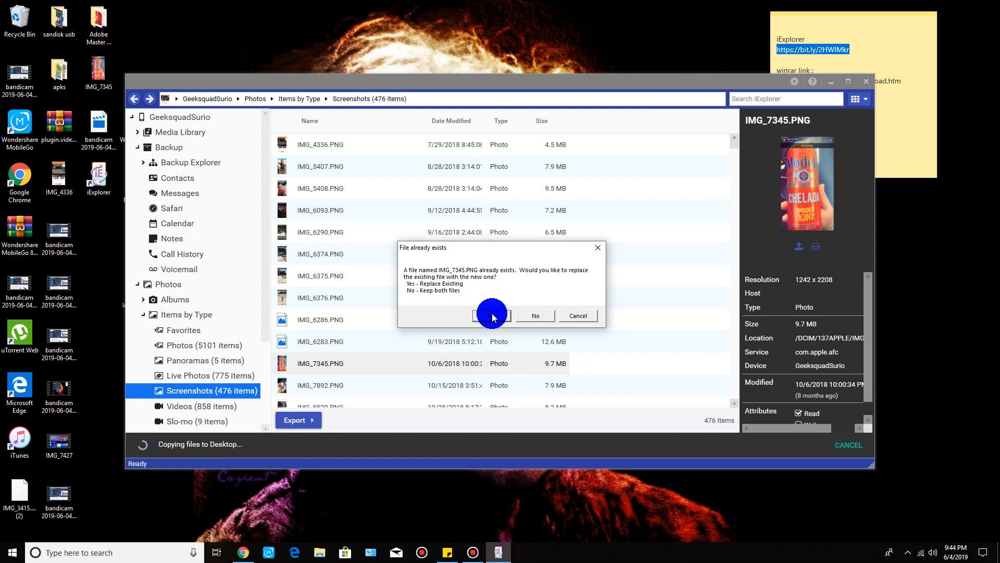
left_click(492, 315)
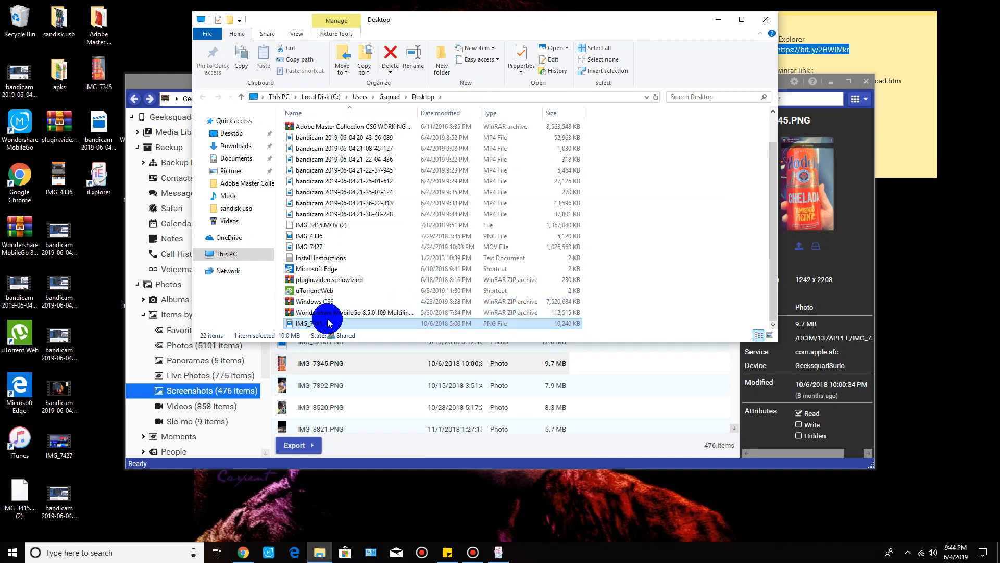
mouse_move(328, 321)
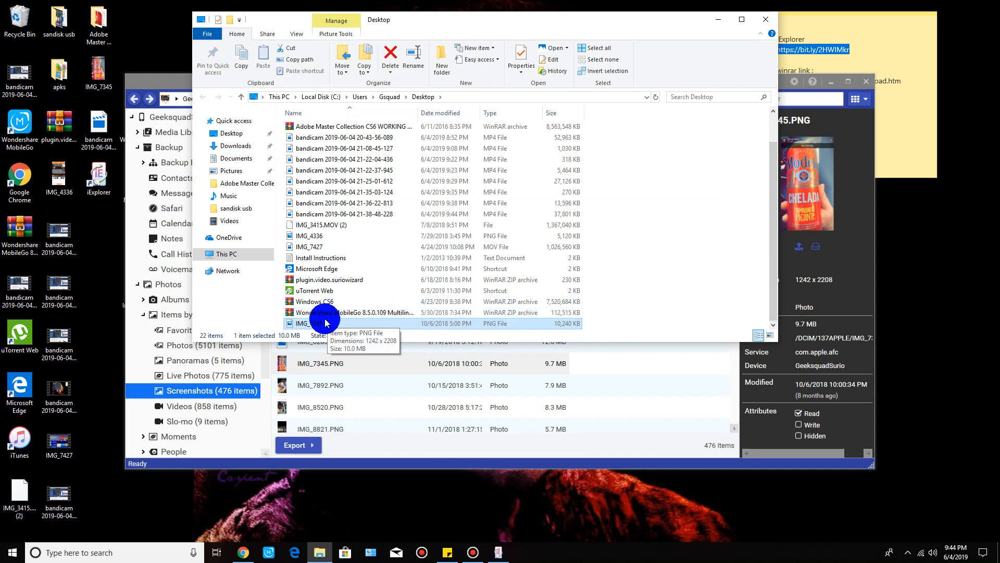
View the exported IMG_7345.PNG from the Desktop in Photos.
double_click(325, 323)
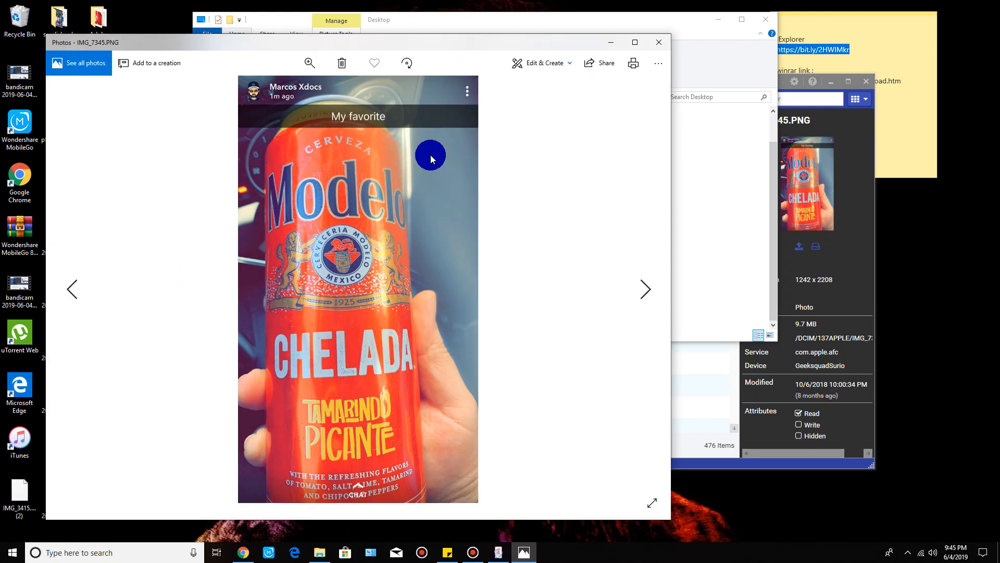
mouse_move(657, 41)
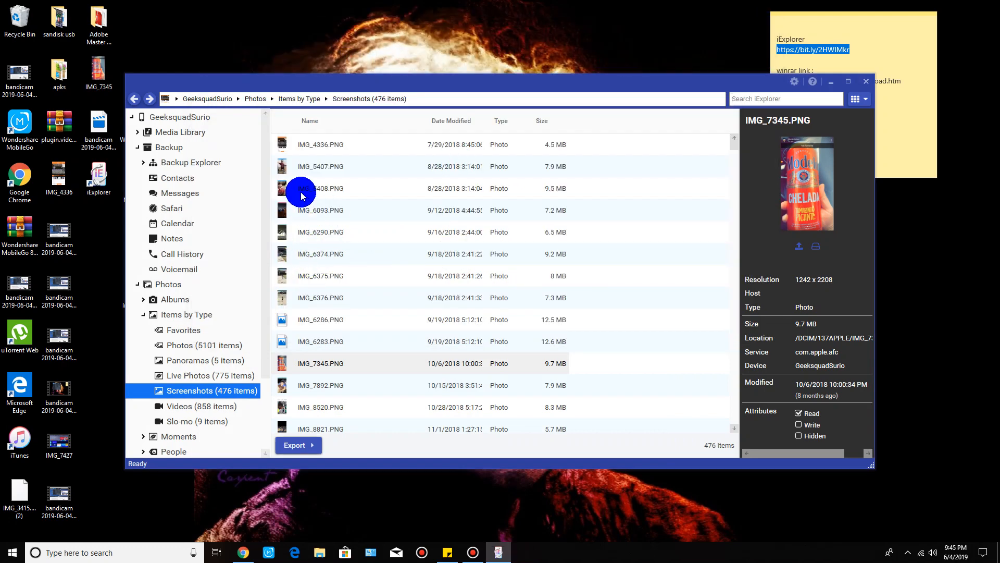
Export the single selected IMG_4336.PNG screenshot to the Desktop.
left_click(319, 144)
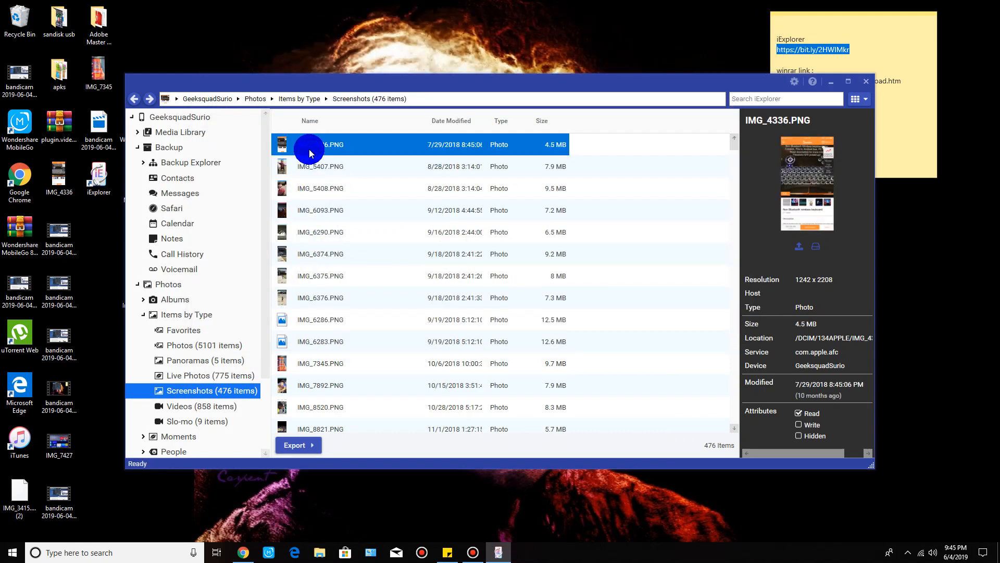
right_click(309, 144)
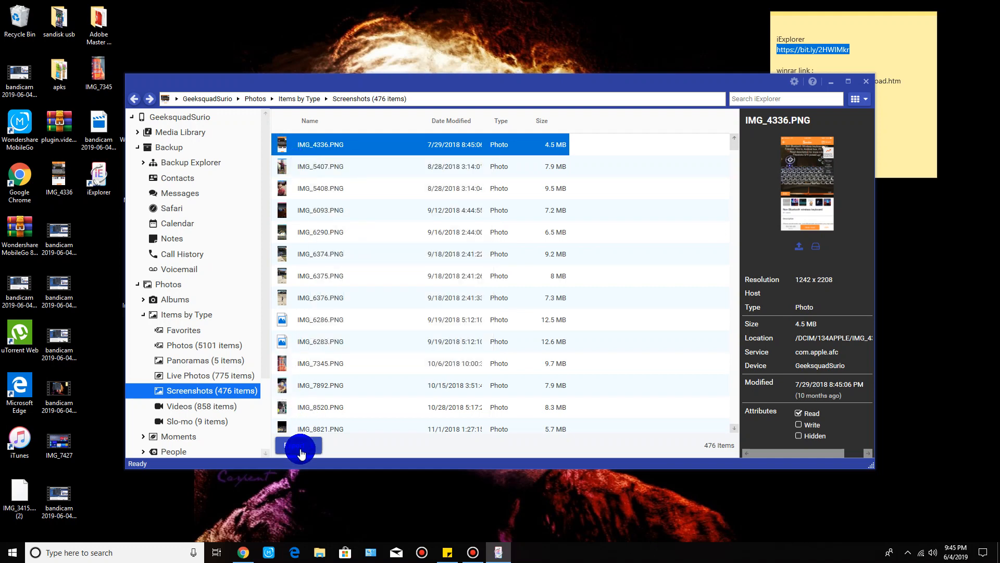
left_click(297, 444)
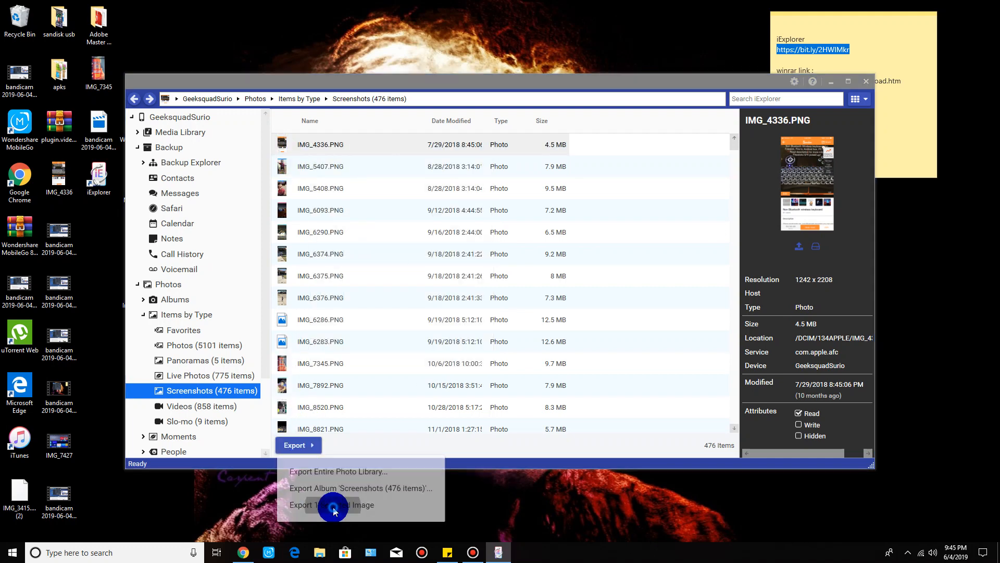
left_click(331, 504)
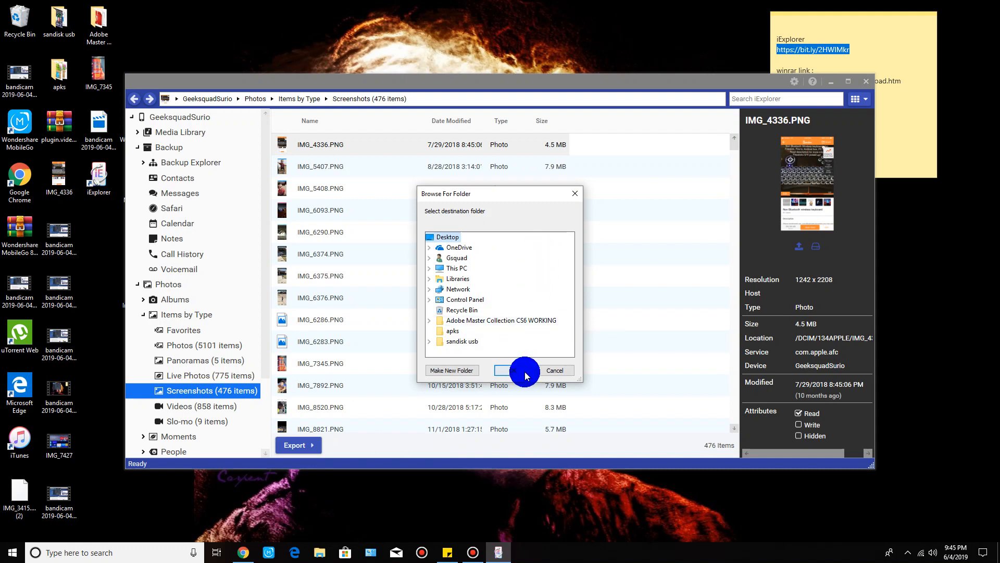
left_click(503, 370)
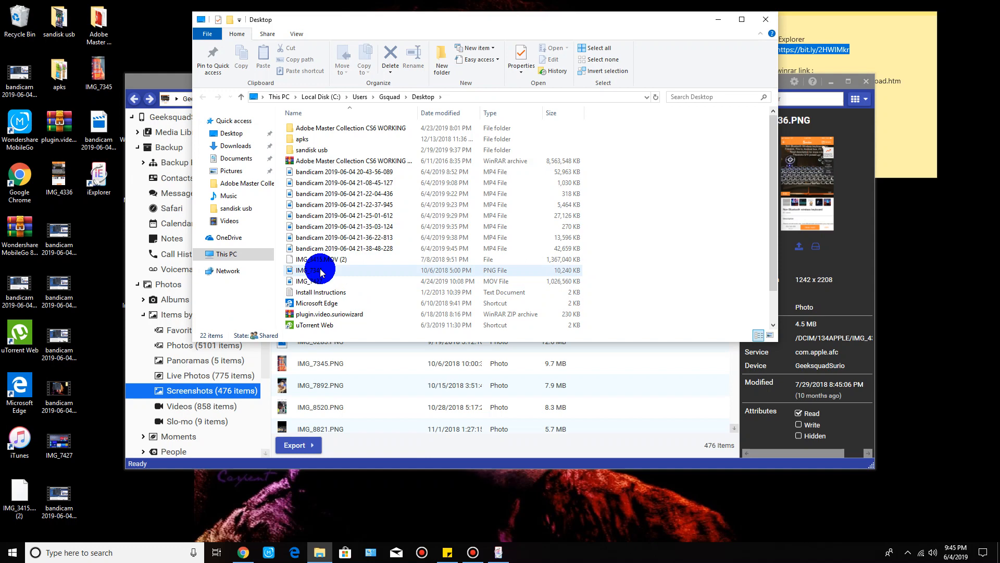
Preview IMG_7345 from the Desktop in Photos, then close the viewer and folder window.
left_click(319, 268)
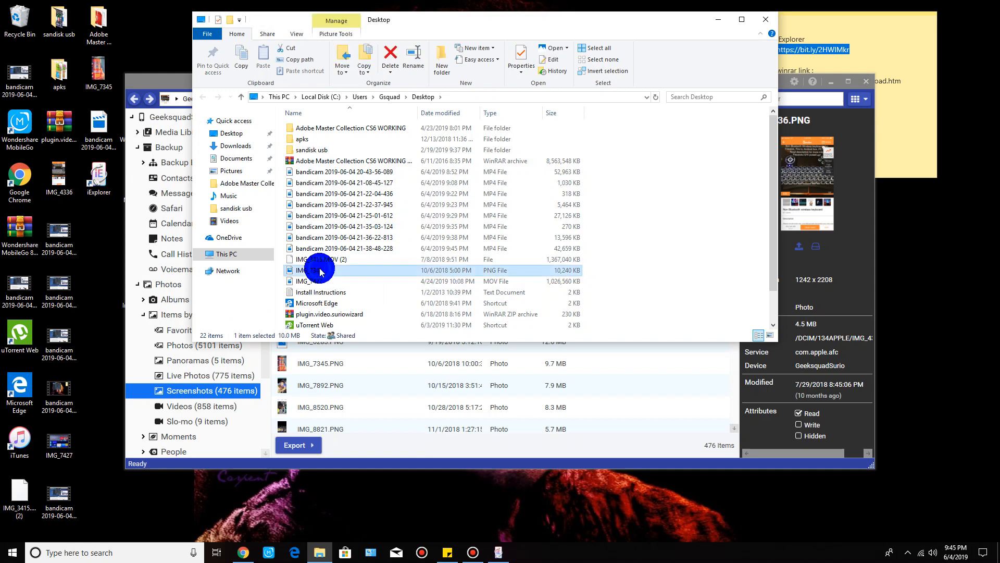
double_click(314, 270)
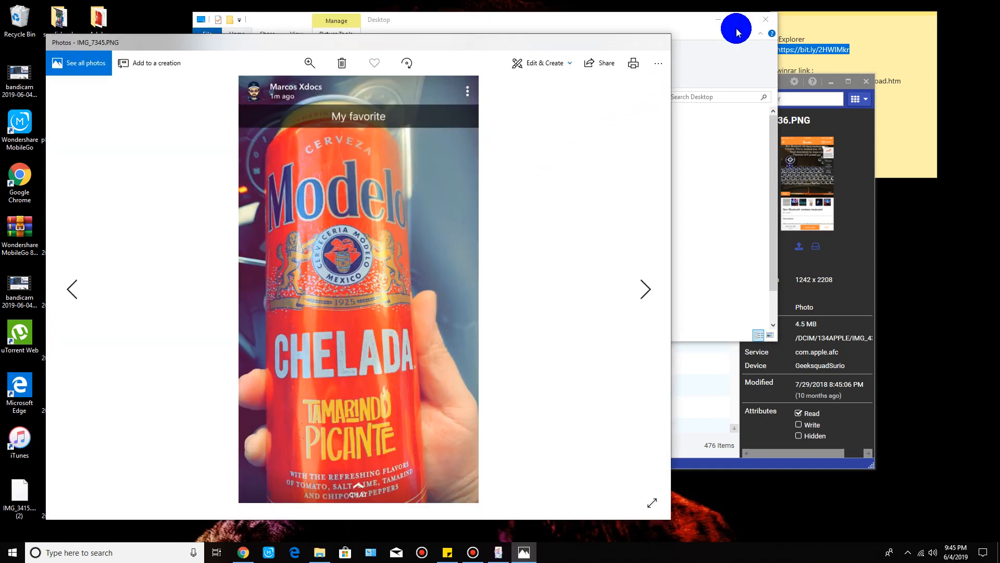
left_click(736, 19)
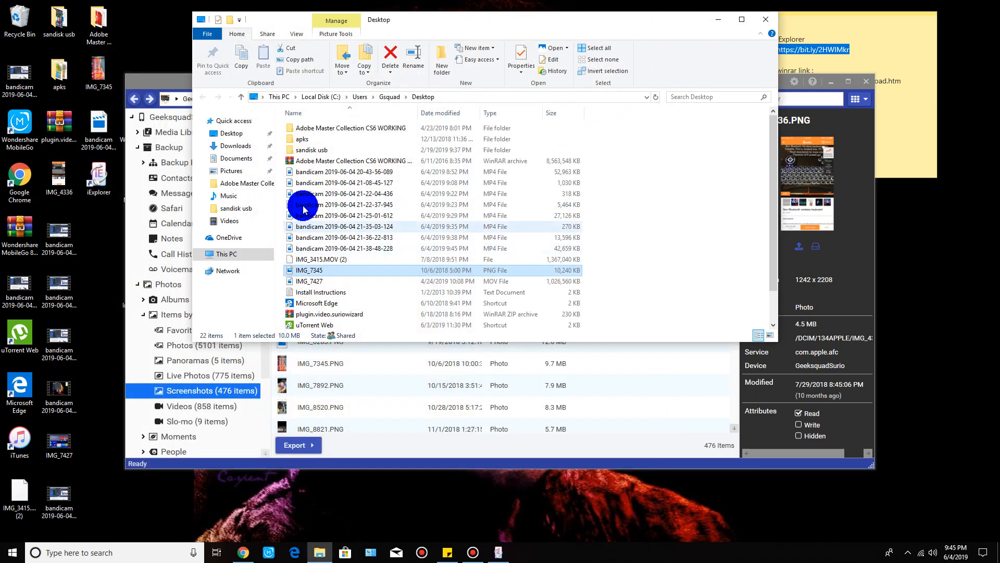
mouse_move(574, 273)
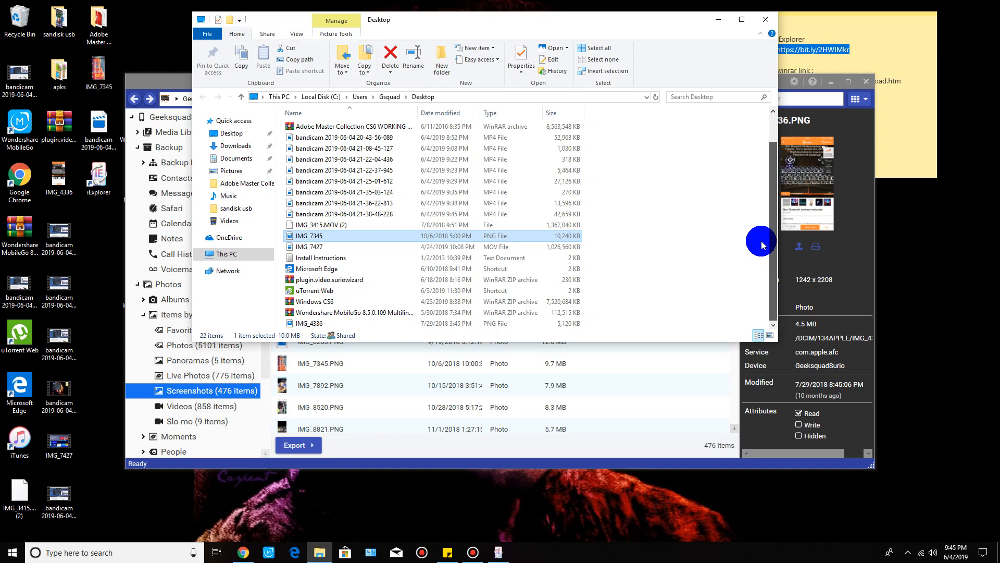
left_click(313, 323)
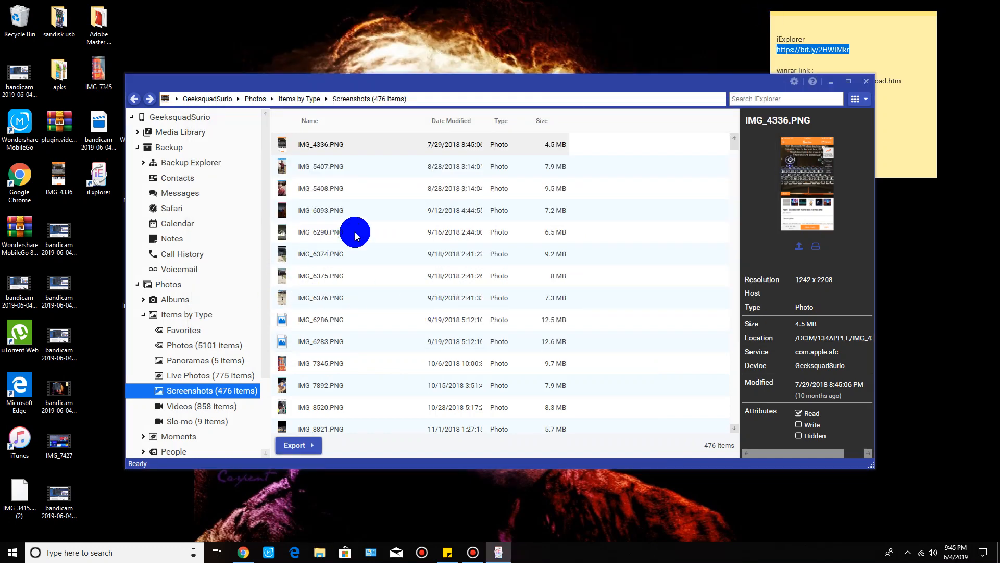
Export the IMG_5408.PNG screenshot to the Desktop via the context-menu Export.
left_click(320, 188)
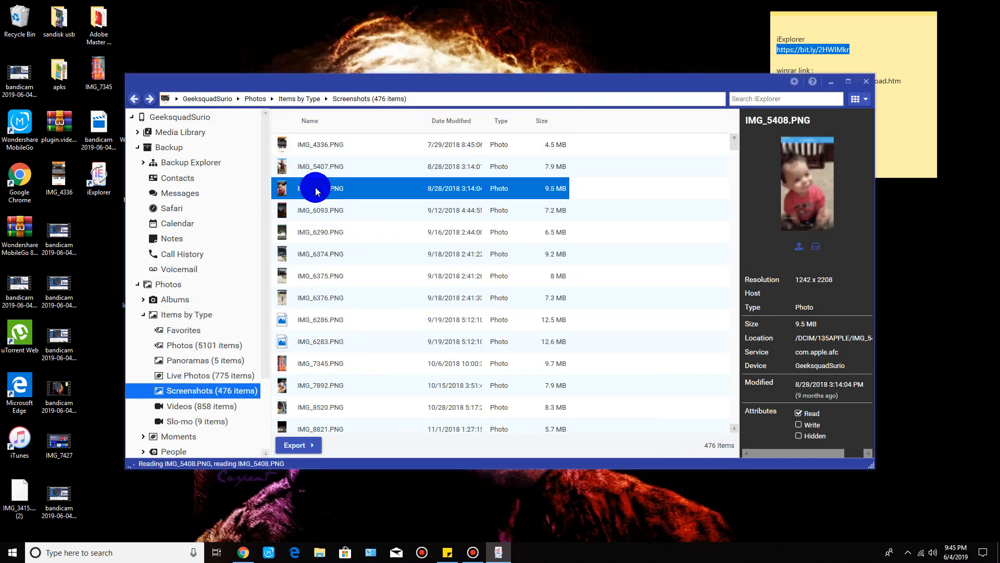
right_click(315, 187)
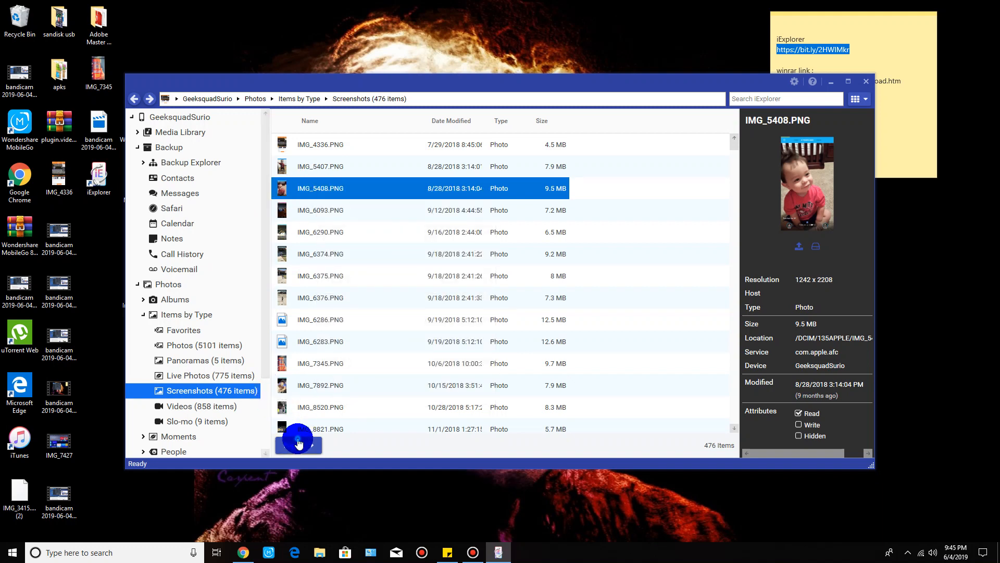
left_click(299, 443)
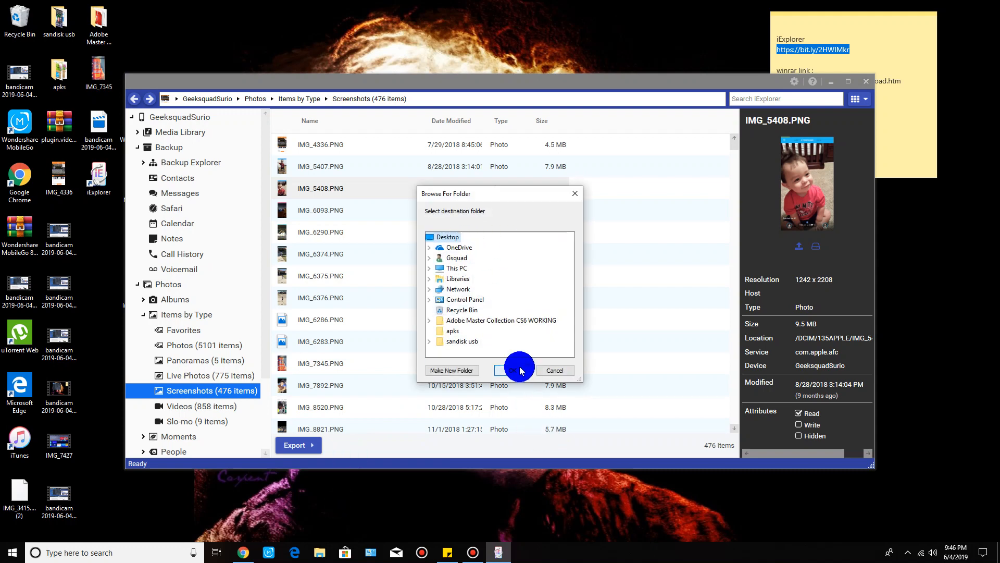
left_click(517, 370)
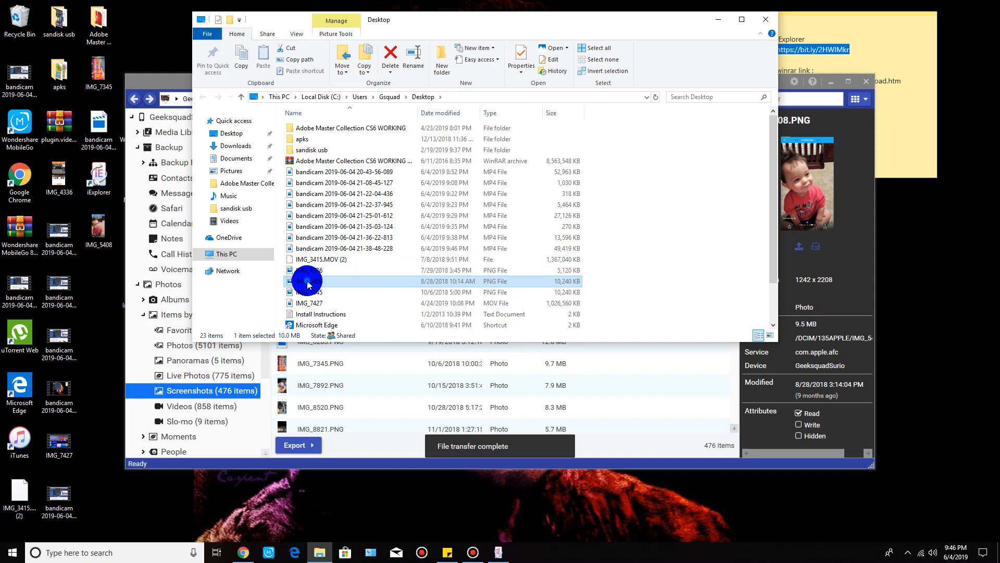
Preview IMG_5408 in Photos, then close the viewer and the Desktop folder window.
double_click(306, 281)
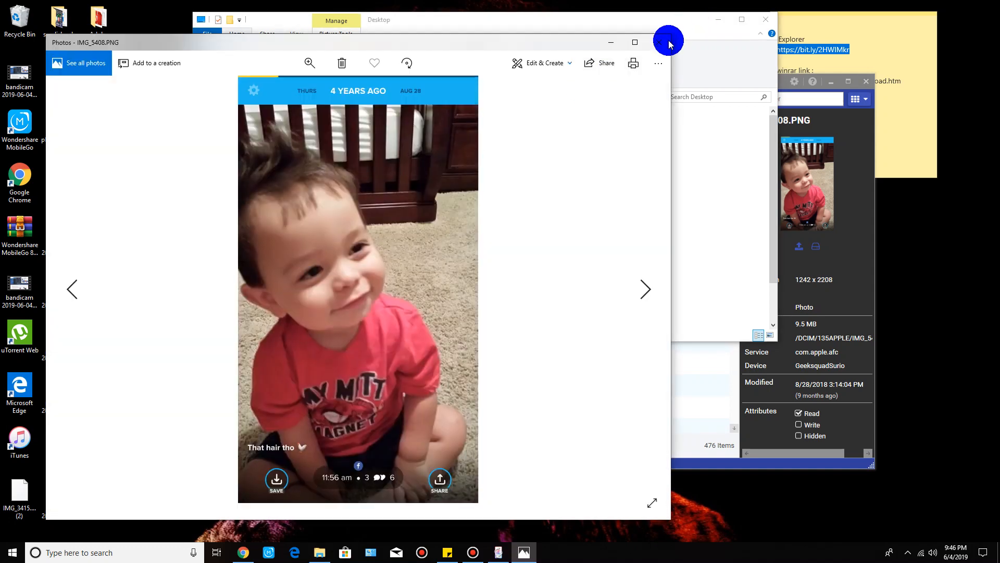
left_click(668, 39)
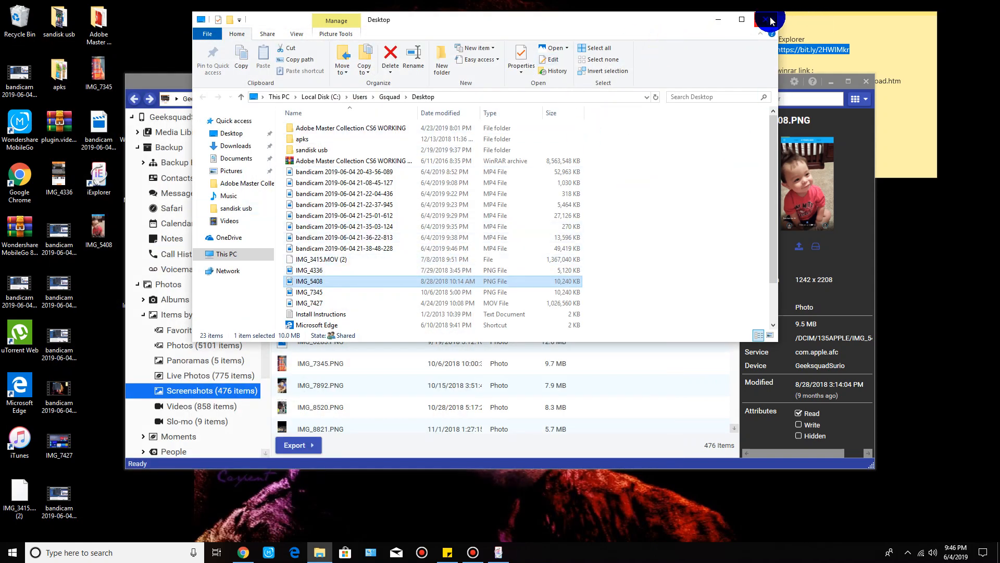
left_click(770, 19)
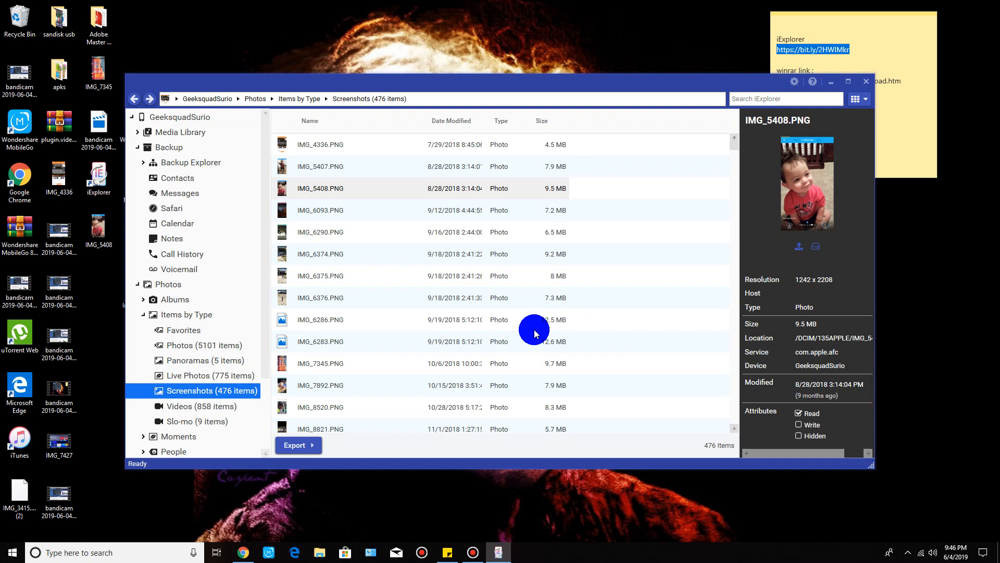
mouse_move(221, 355)
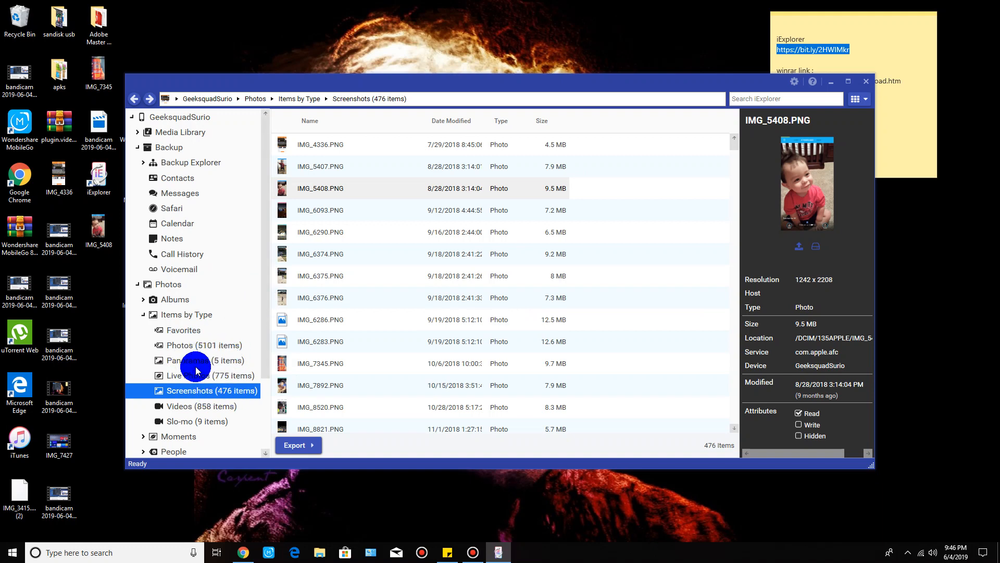
mouse_move(196, 393)
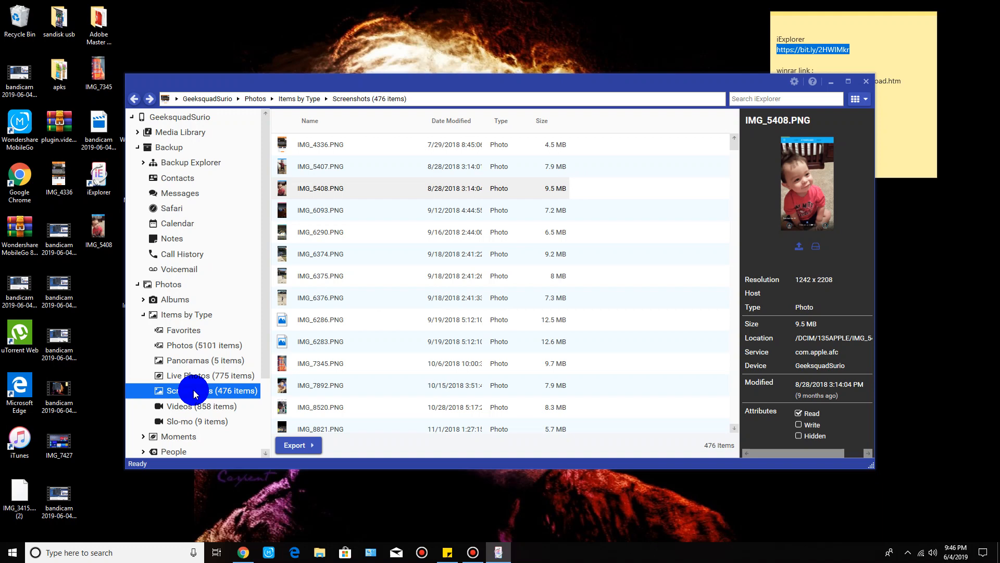
mouse_move(141, 147)
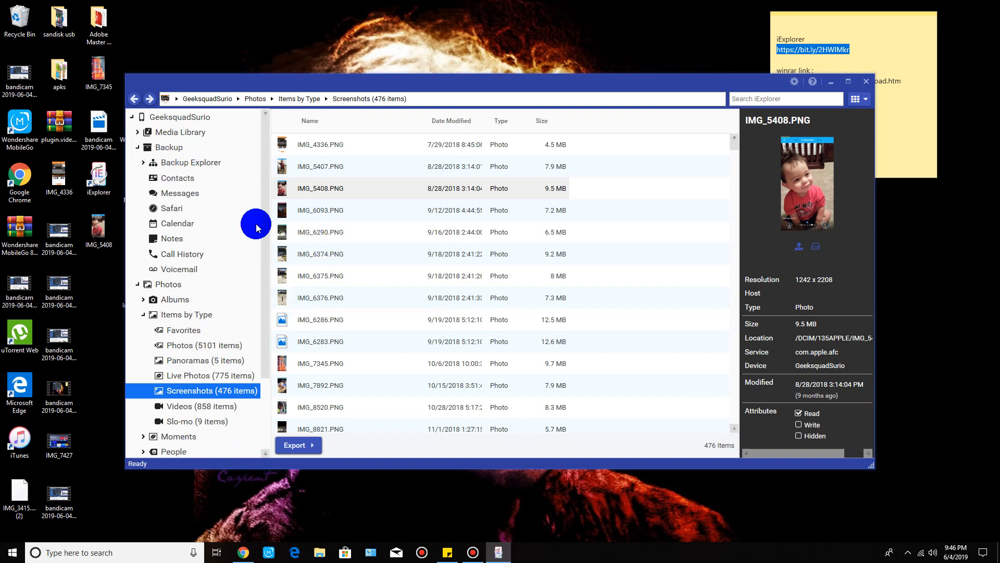
mouse_move(172, 213)
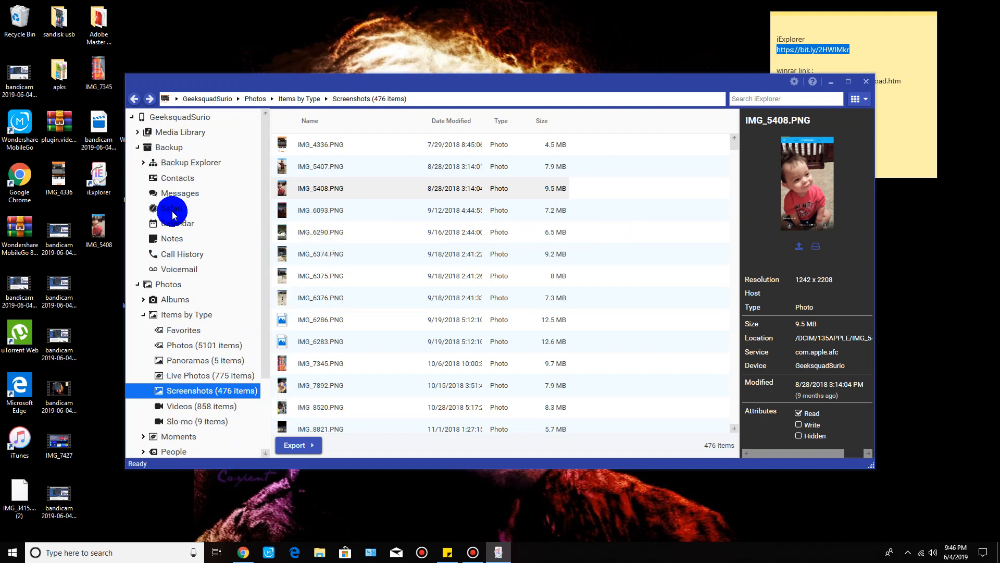
mouse_move(178, 153)
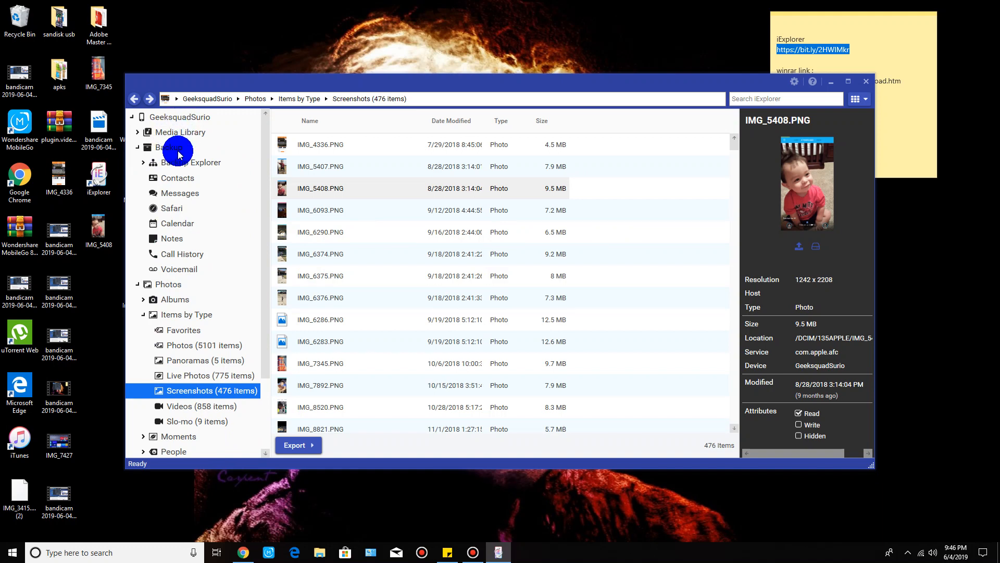
Show the iPhone 7 Plus backup overview from the Backup sidebar entry.
left_click(169, 147)
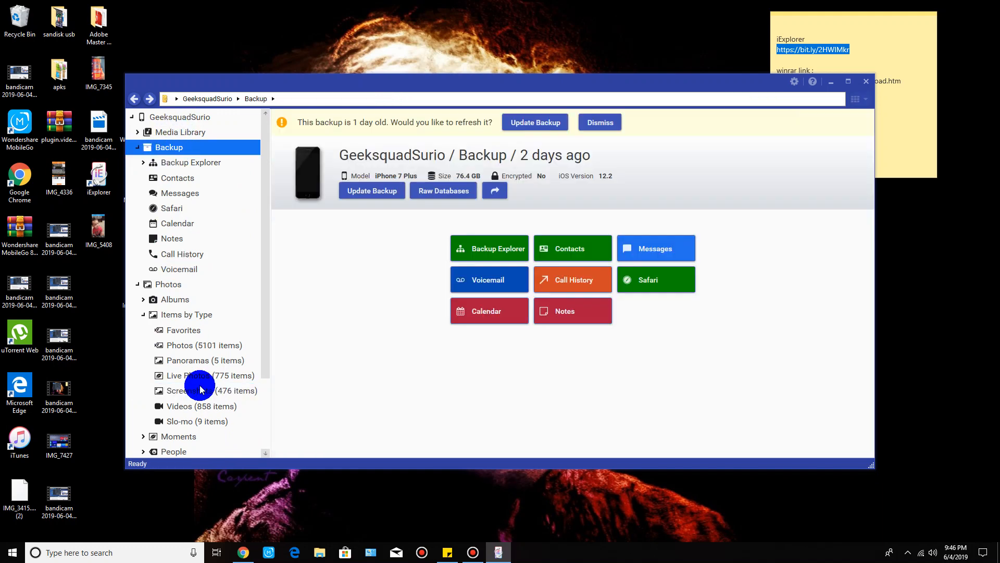
mouse_move(663, 270)
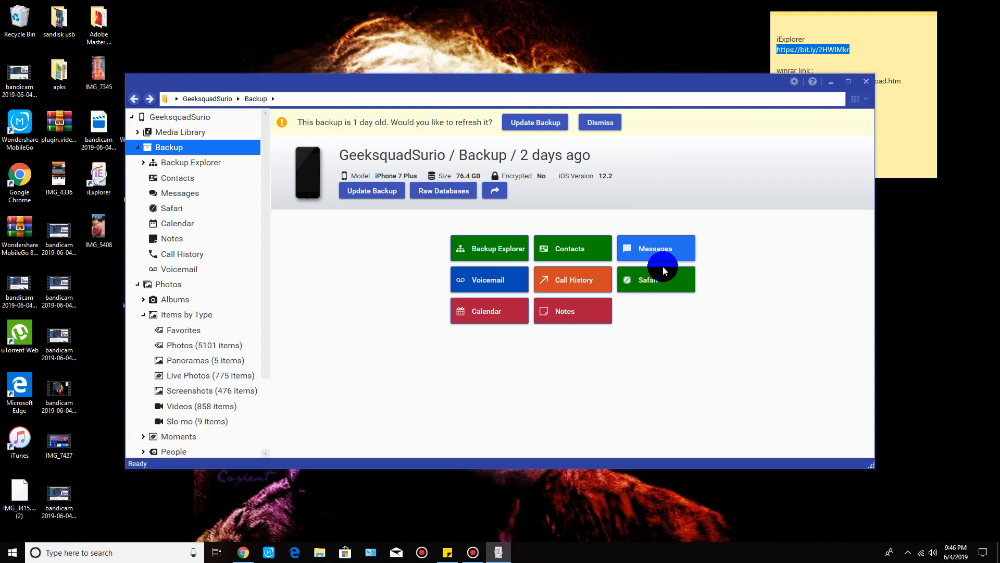
mouse_move(477, 386)
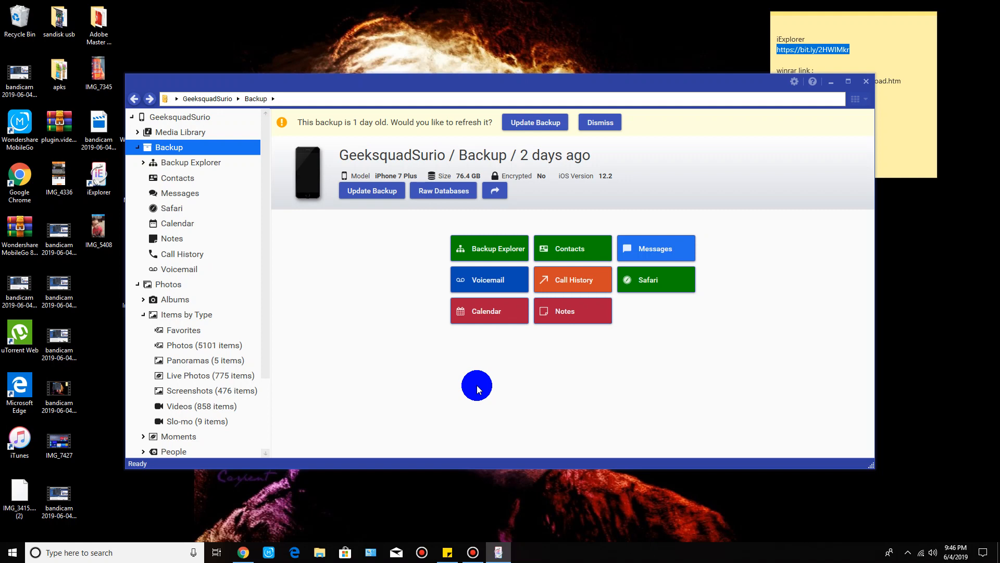
mouse_move(660, 173)
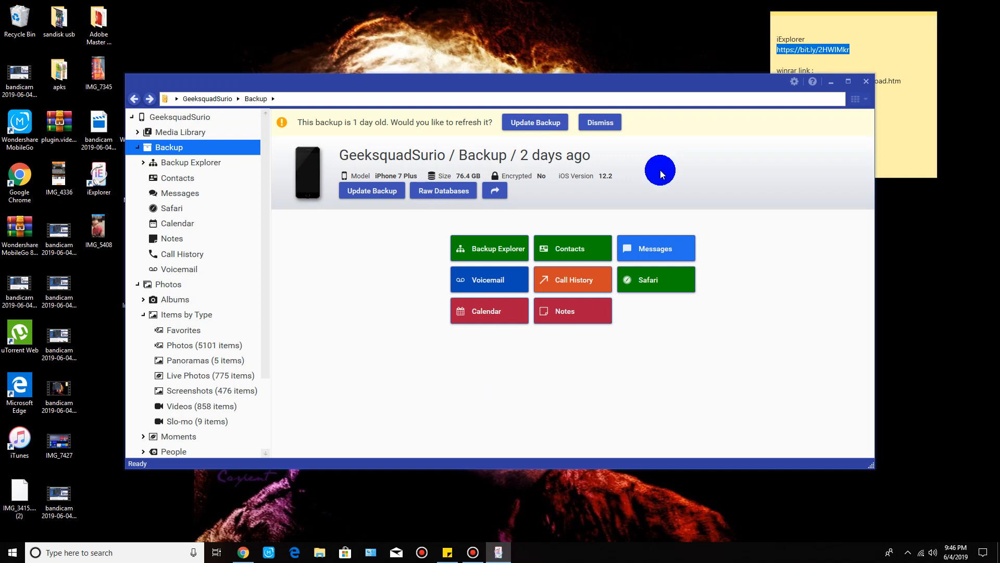
mouse_move(934, 81)
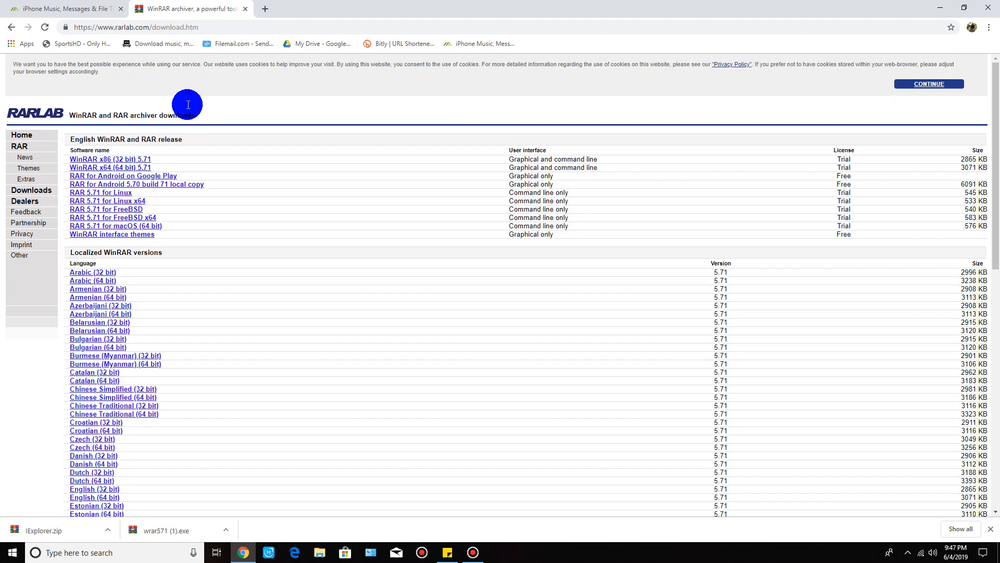
Switch to the macroplant.com iExplorer product page browser tab.
left_click(60, 8)
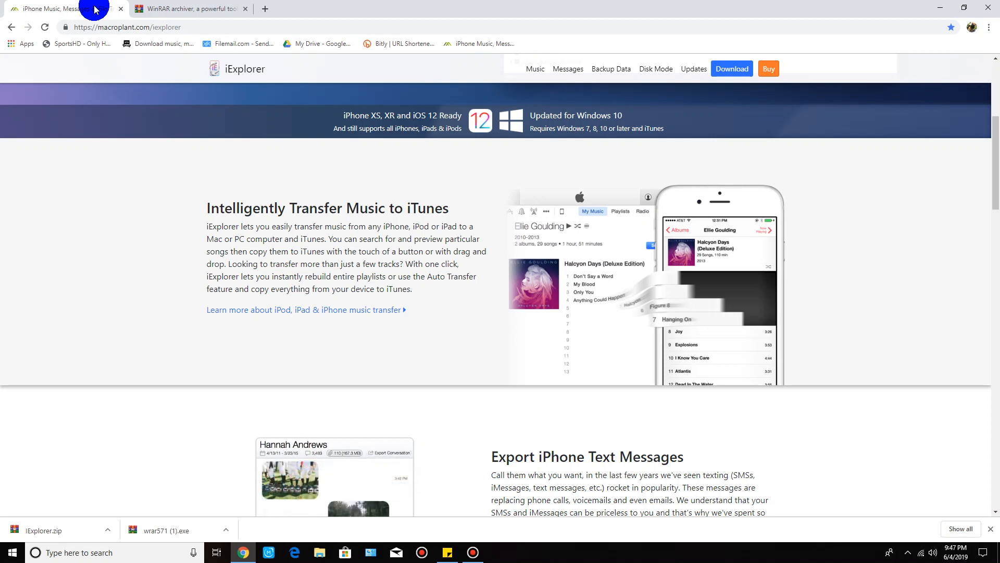
mouse_move(11, 282)
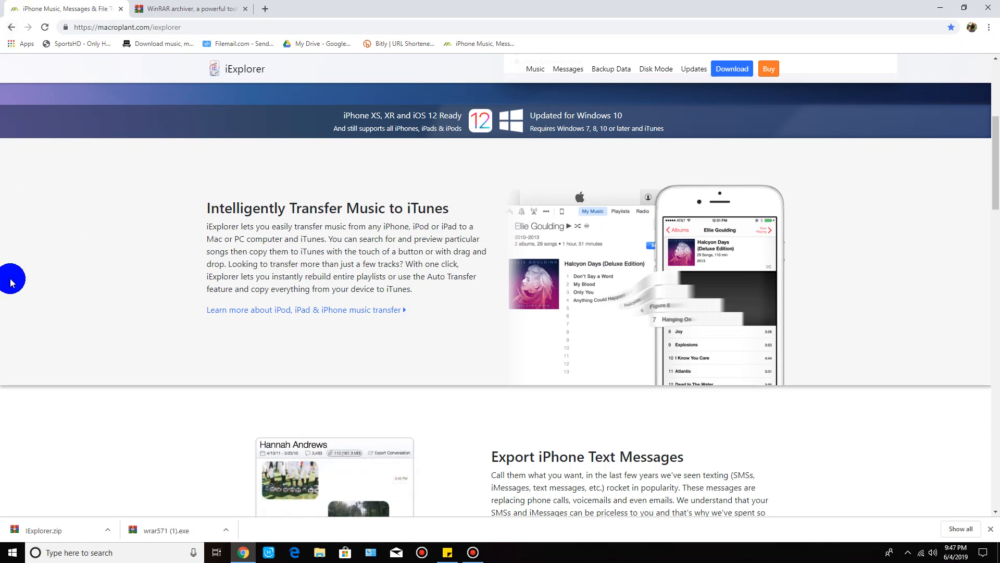